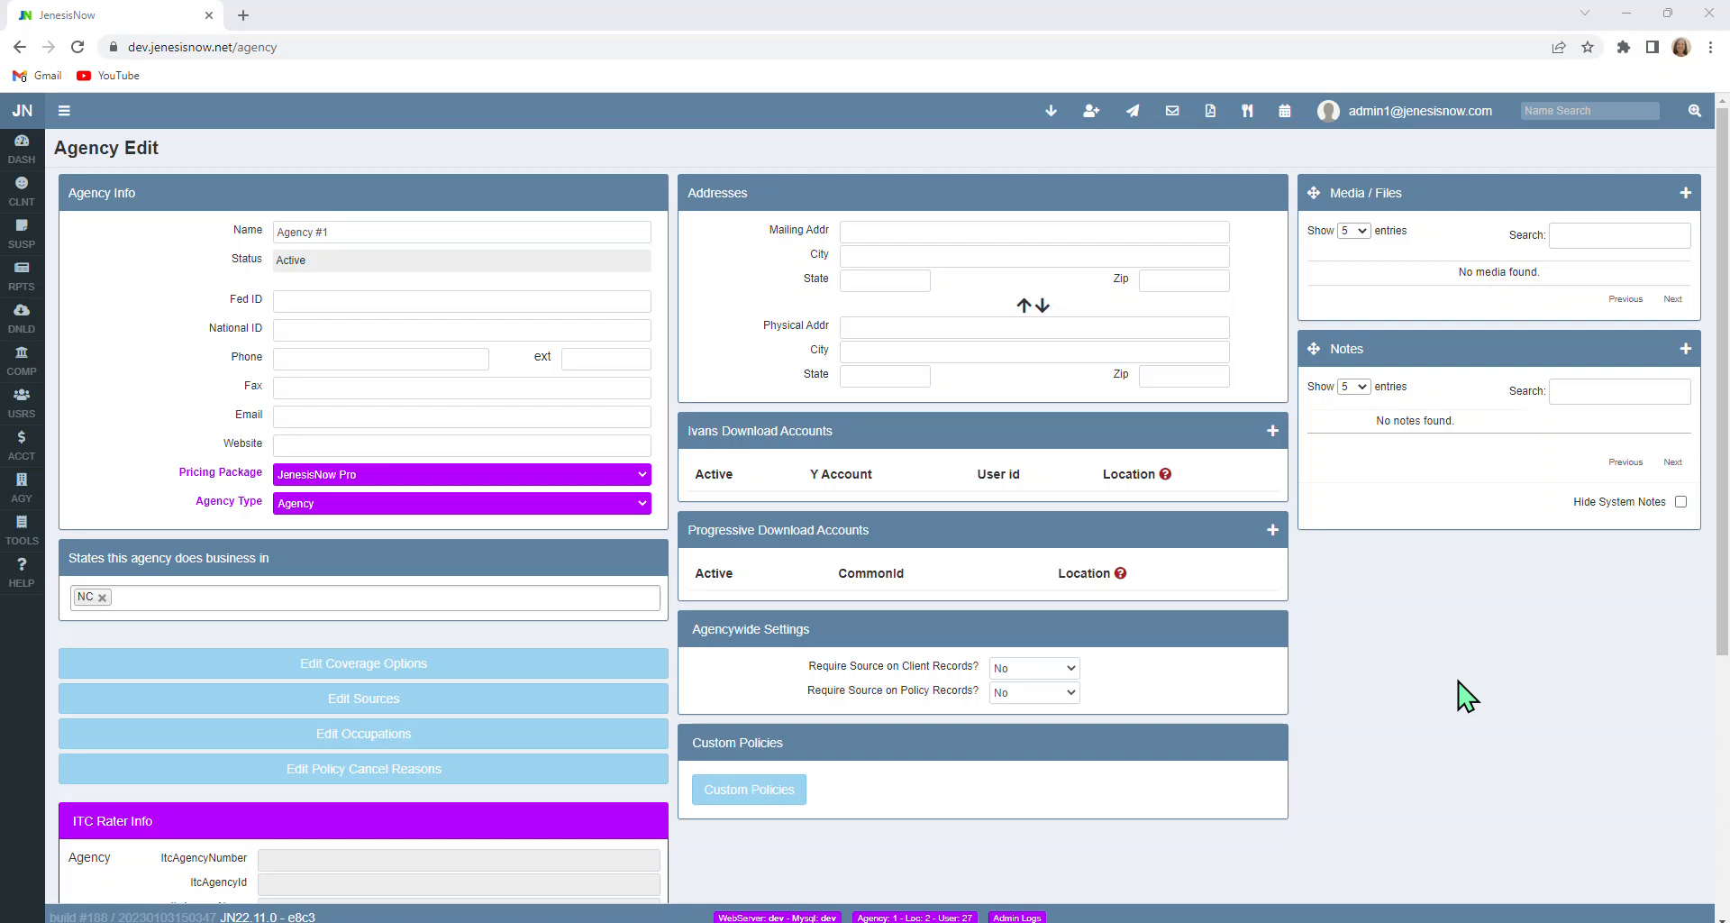
Review the five custom policies and open 'updated test policy 1' for editing
{"action": "left_click", "coordinate": [21, 489]}
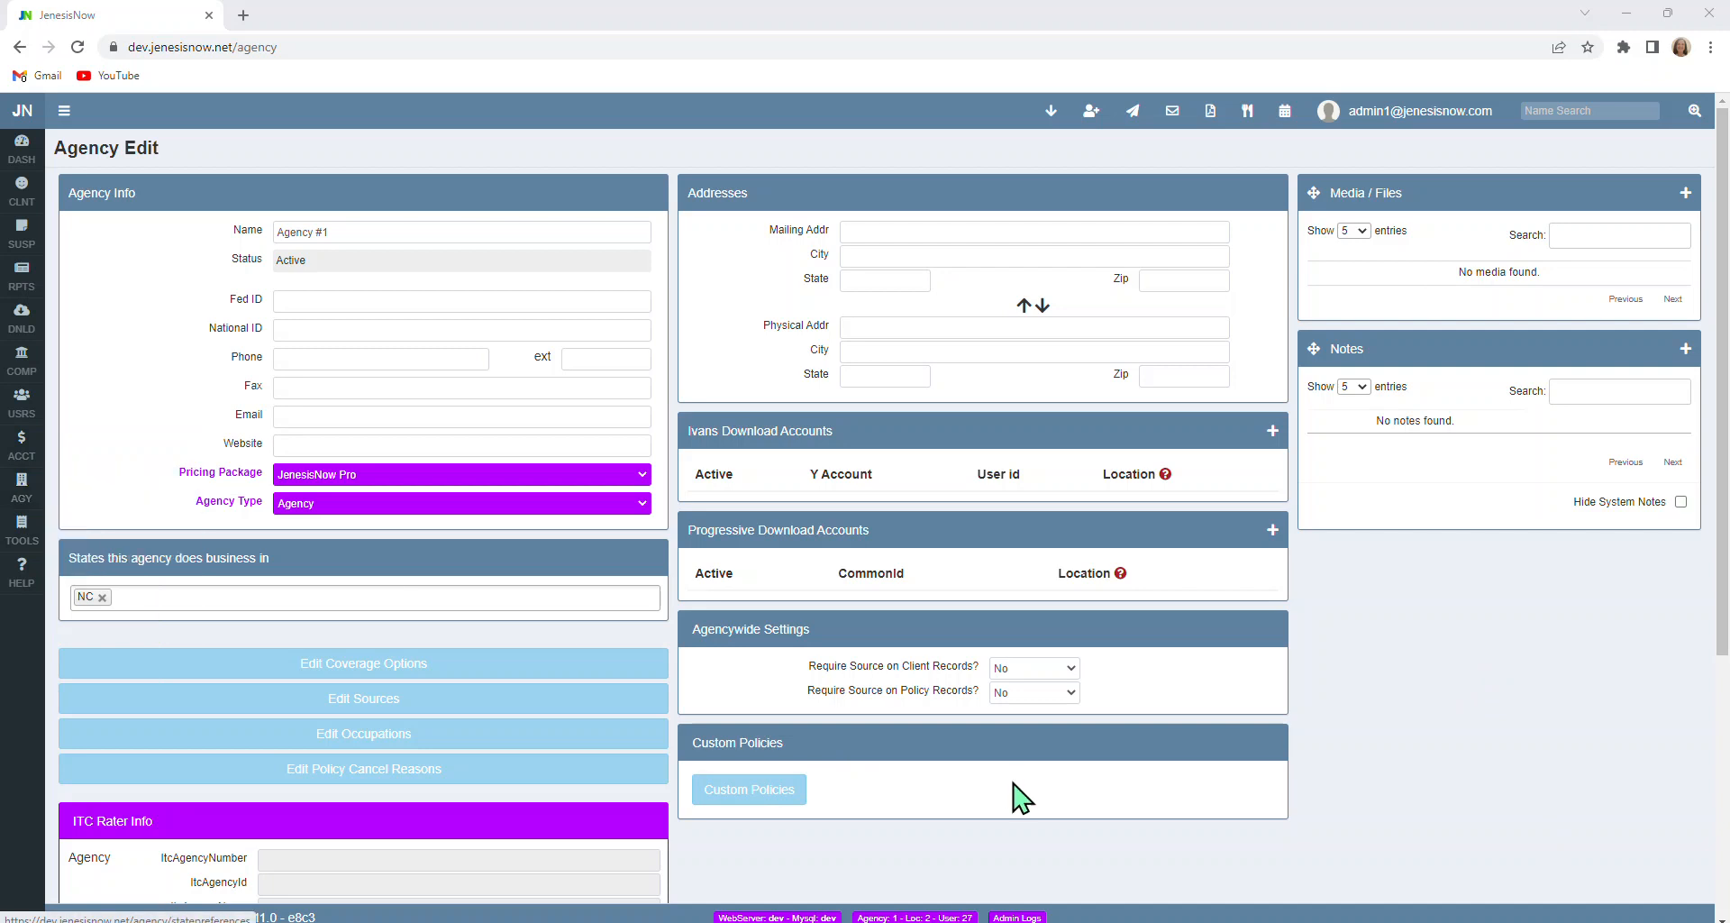
{"action": "mouse_move", "coordinate": [962, 794]}
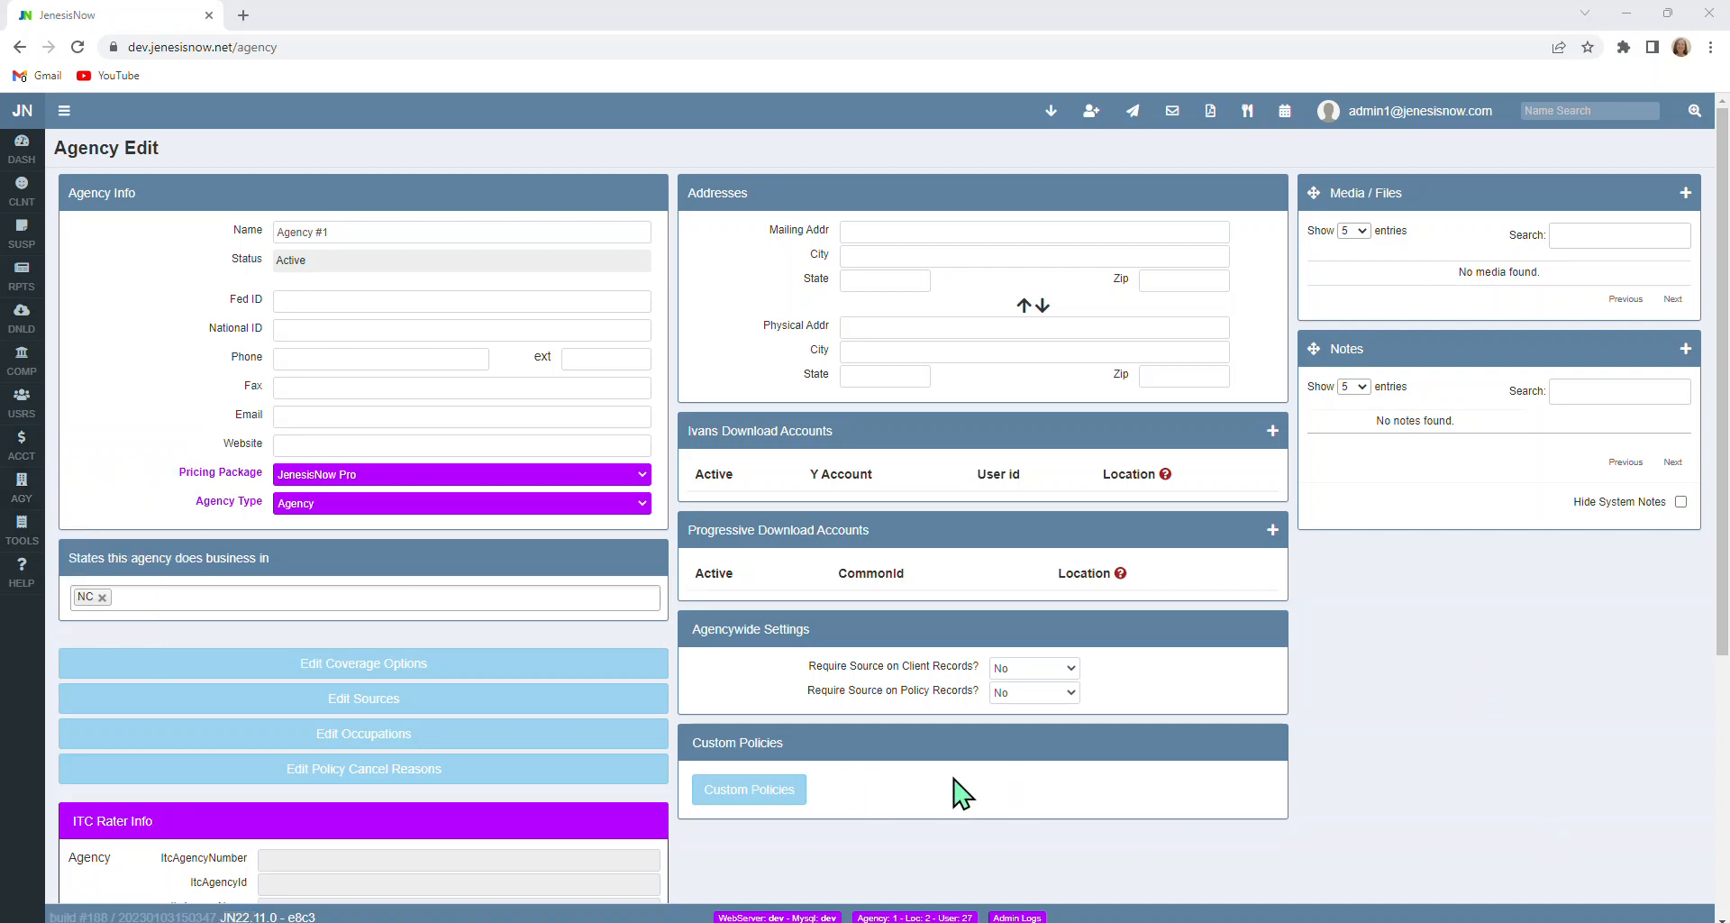
{"action": "mouse_move", "coordinate": [718, 769]}
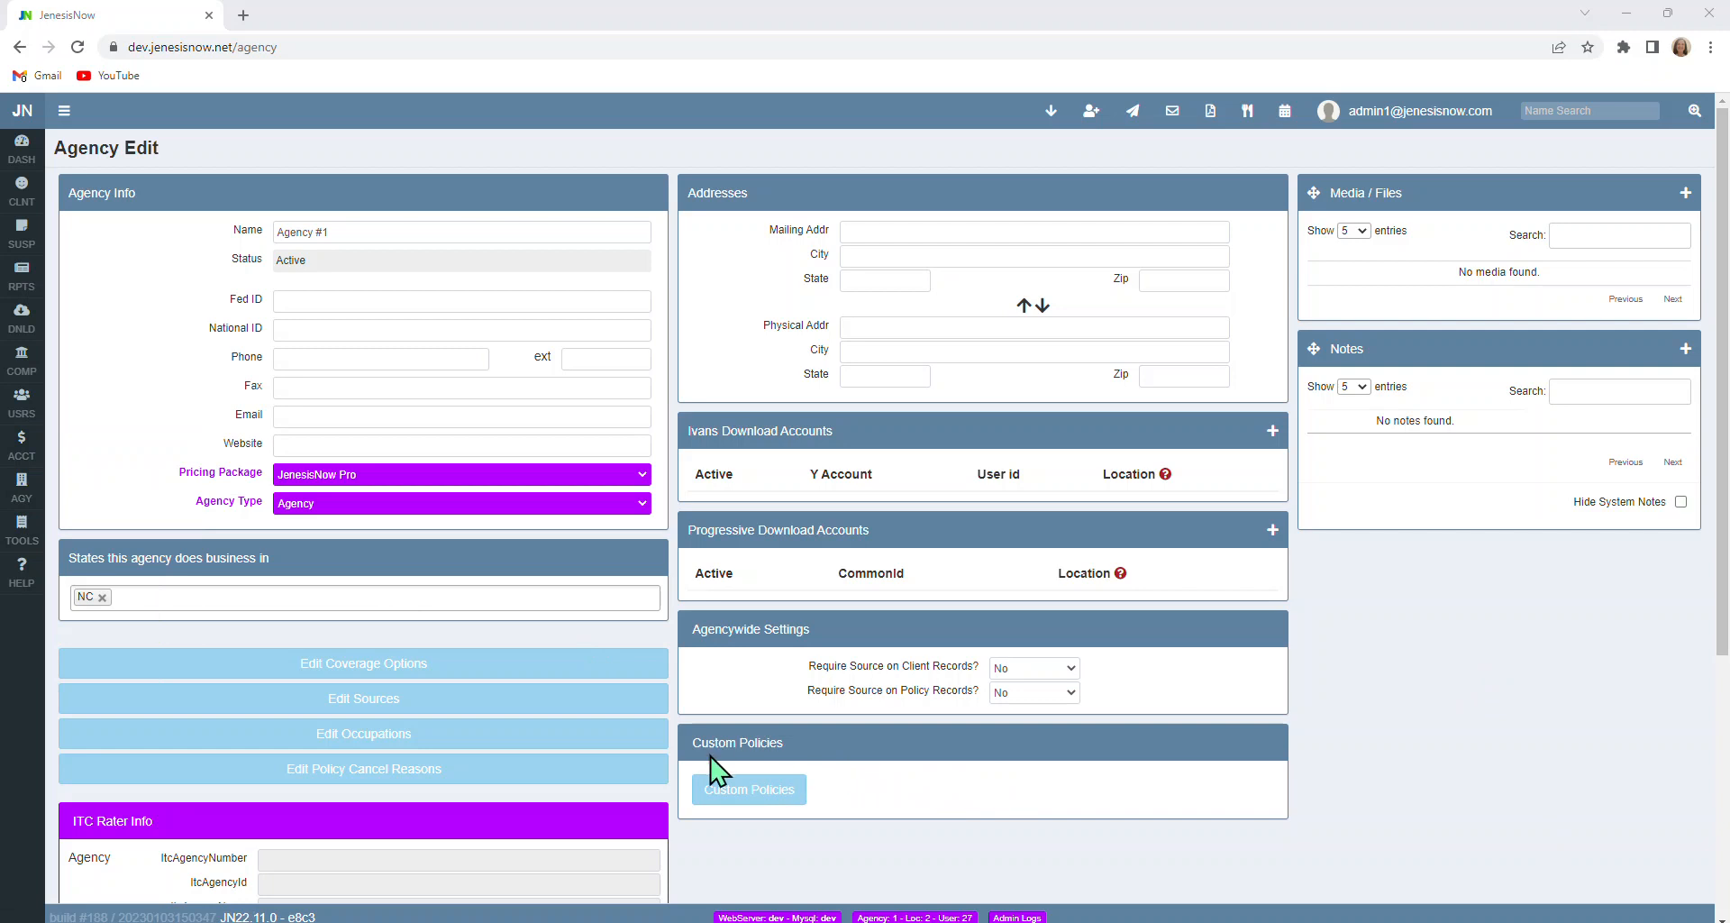
{"action": "mouse_move", "coordinate": [855, 811]}
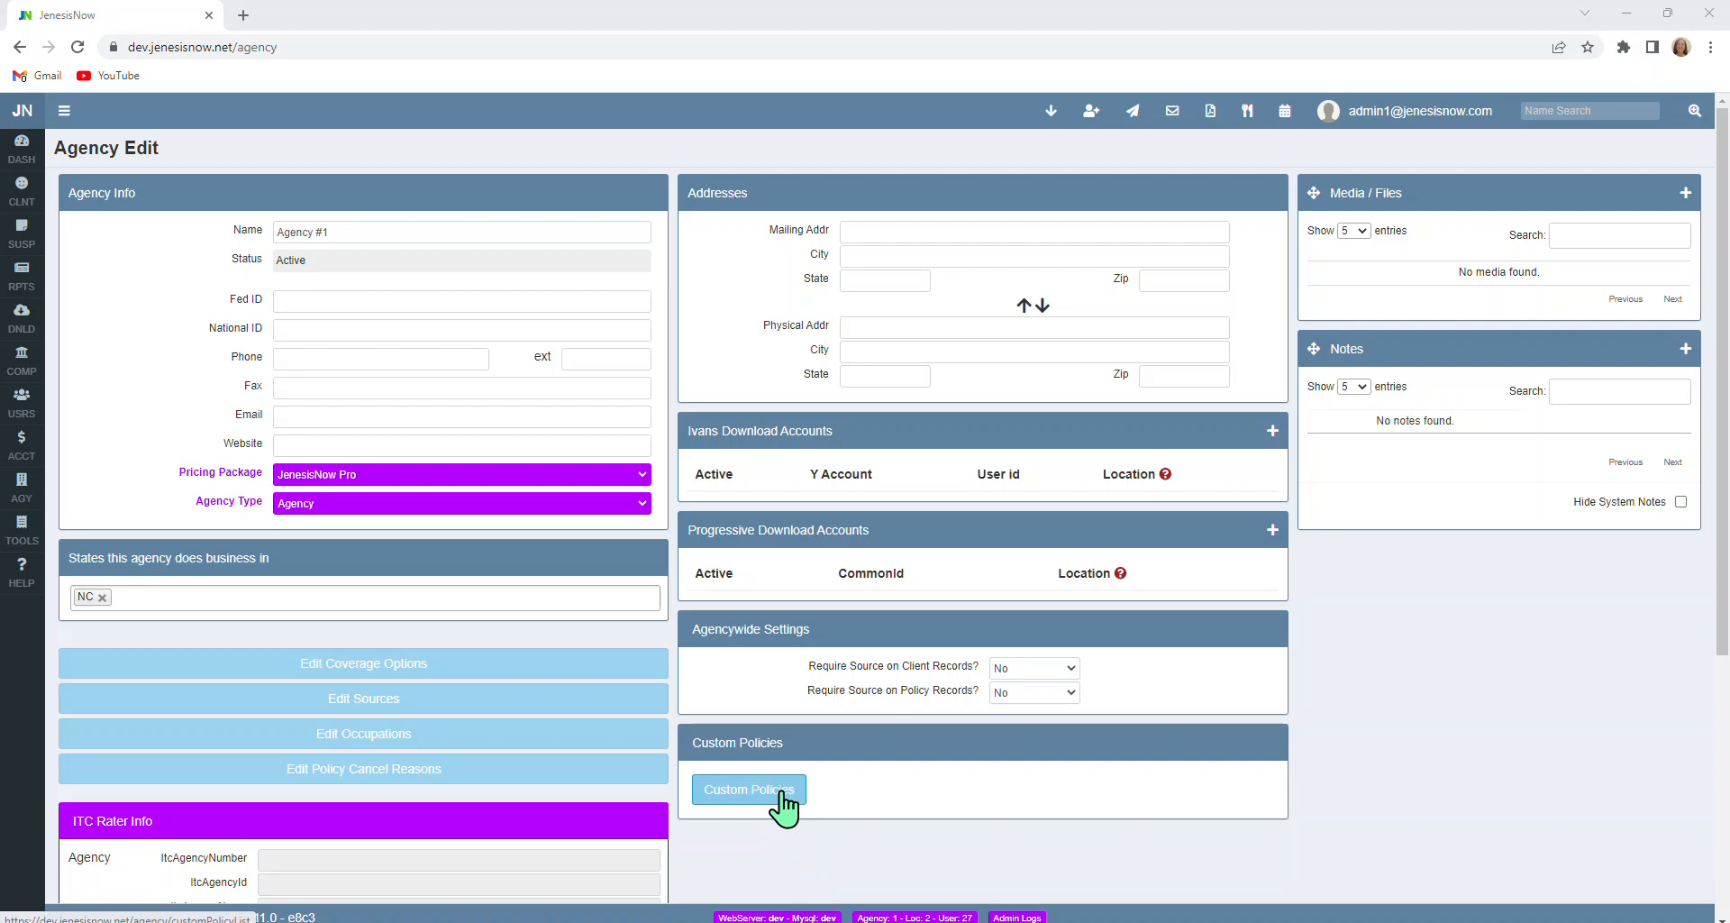
{"action": "left_click", "coordinate": [748, 789]}
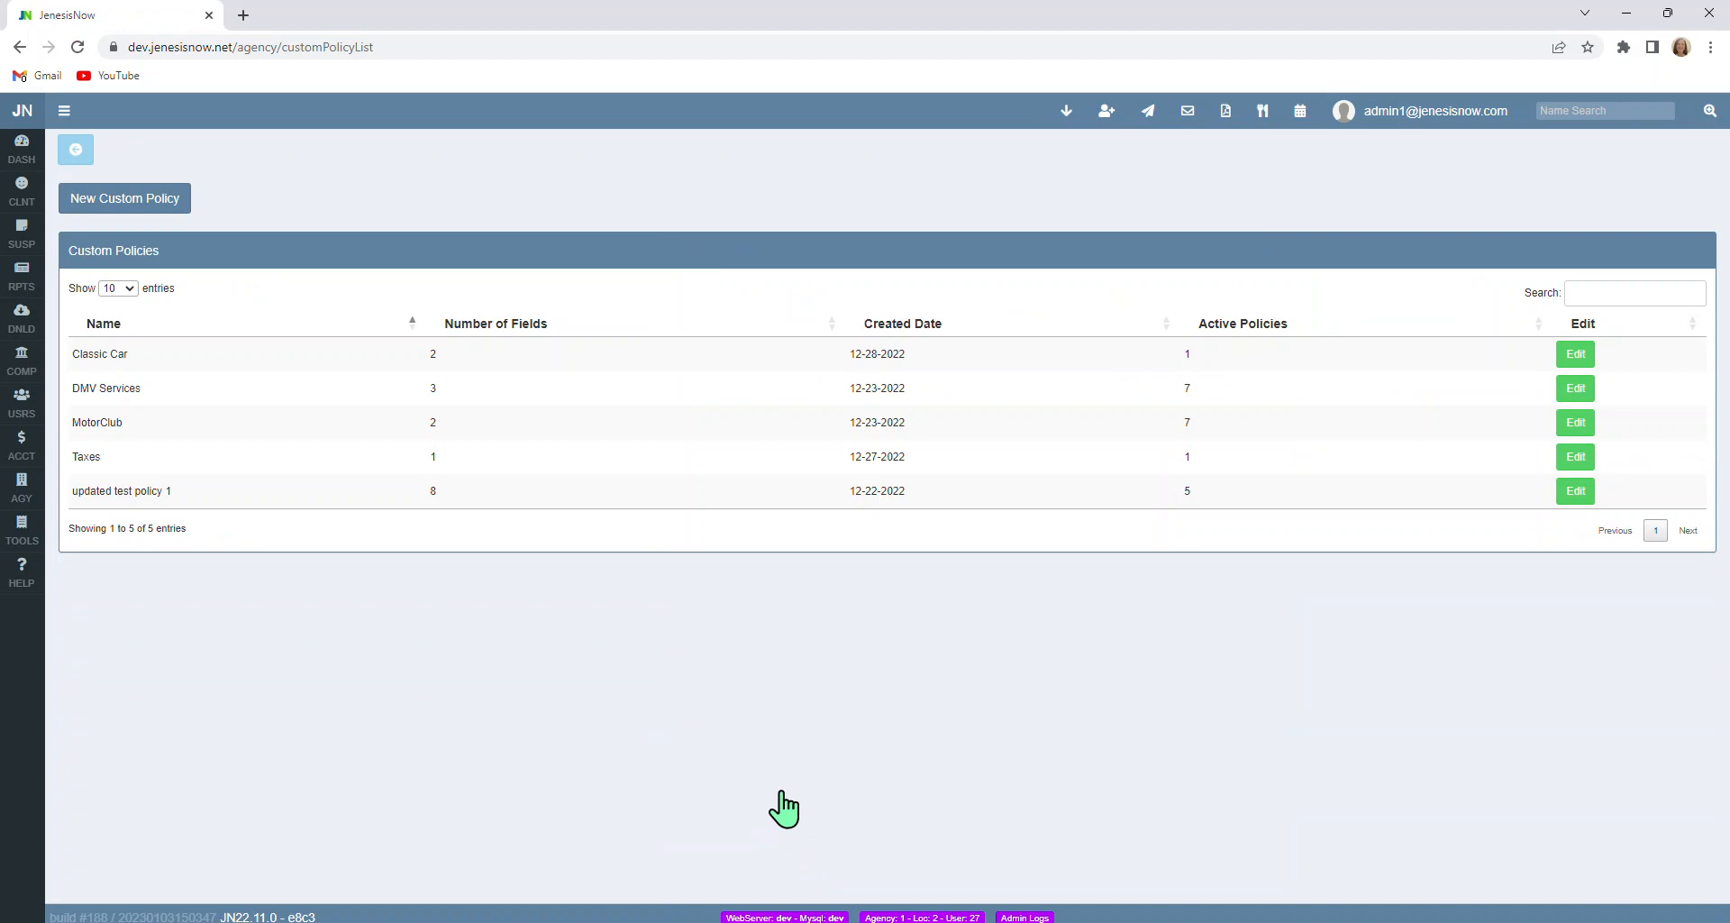
{"action": "mouse_move", "coordinate": [176, 364]}
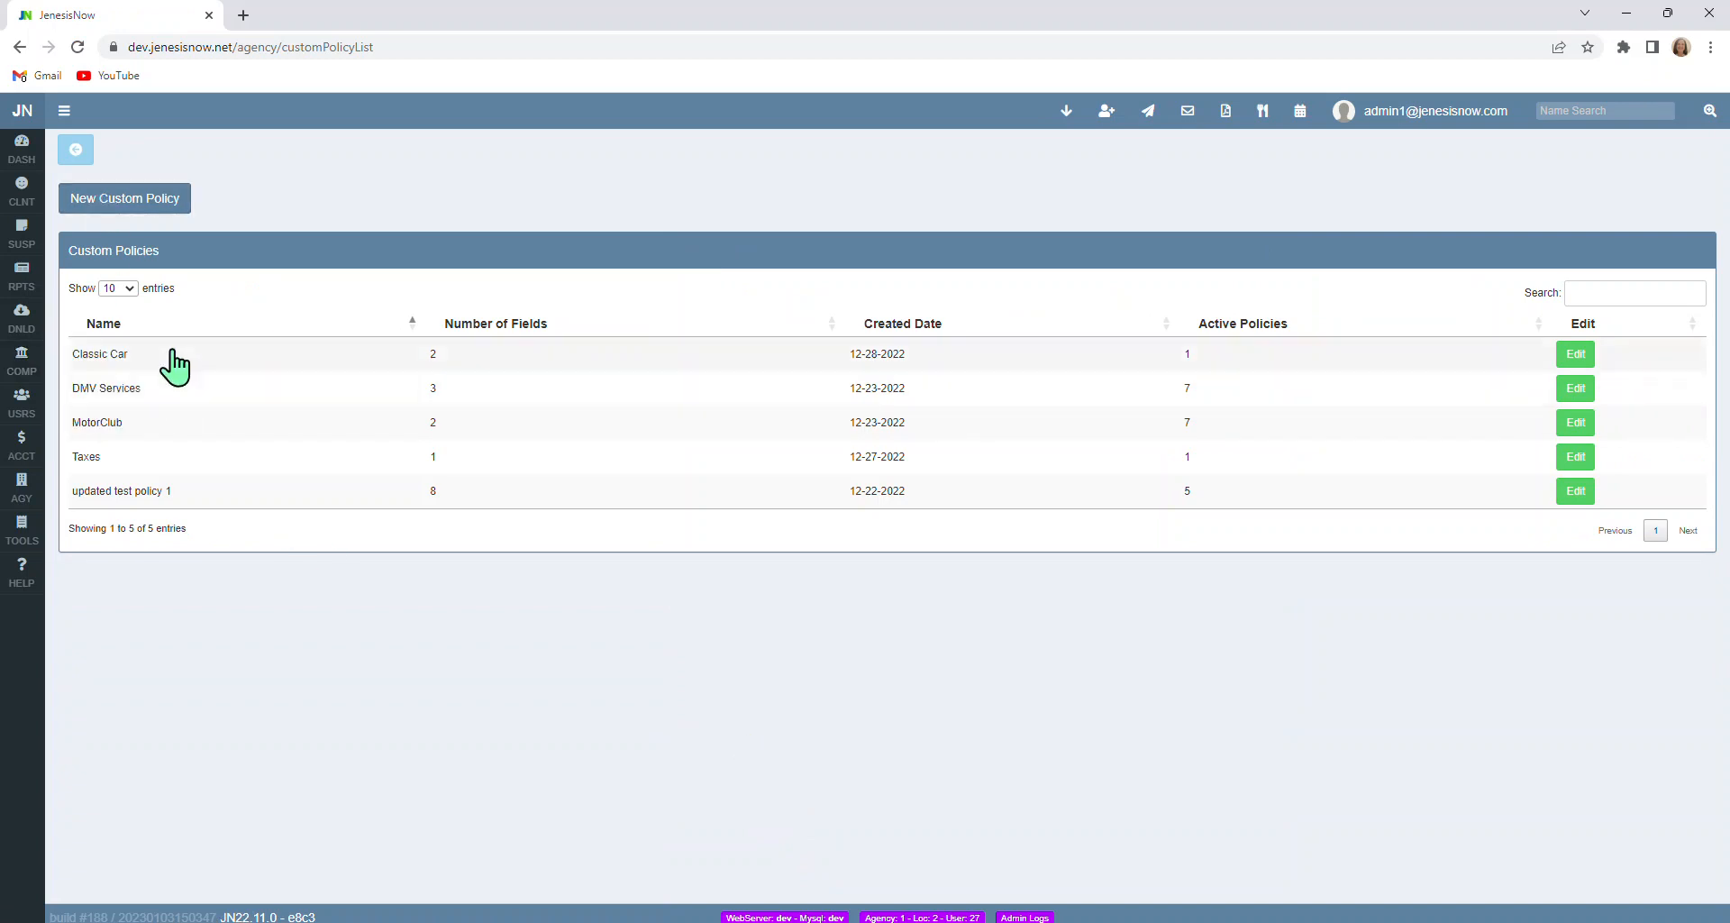
{"action": "mouse_move", "coordinate": [188, 433]}
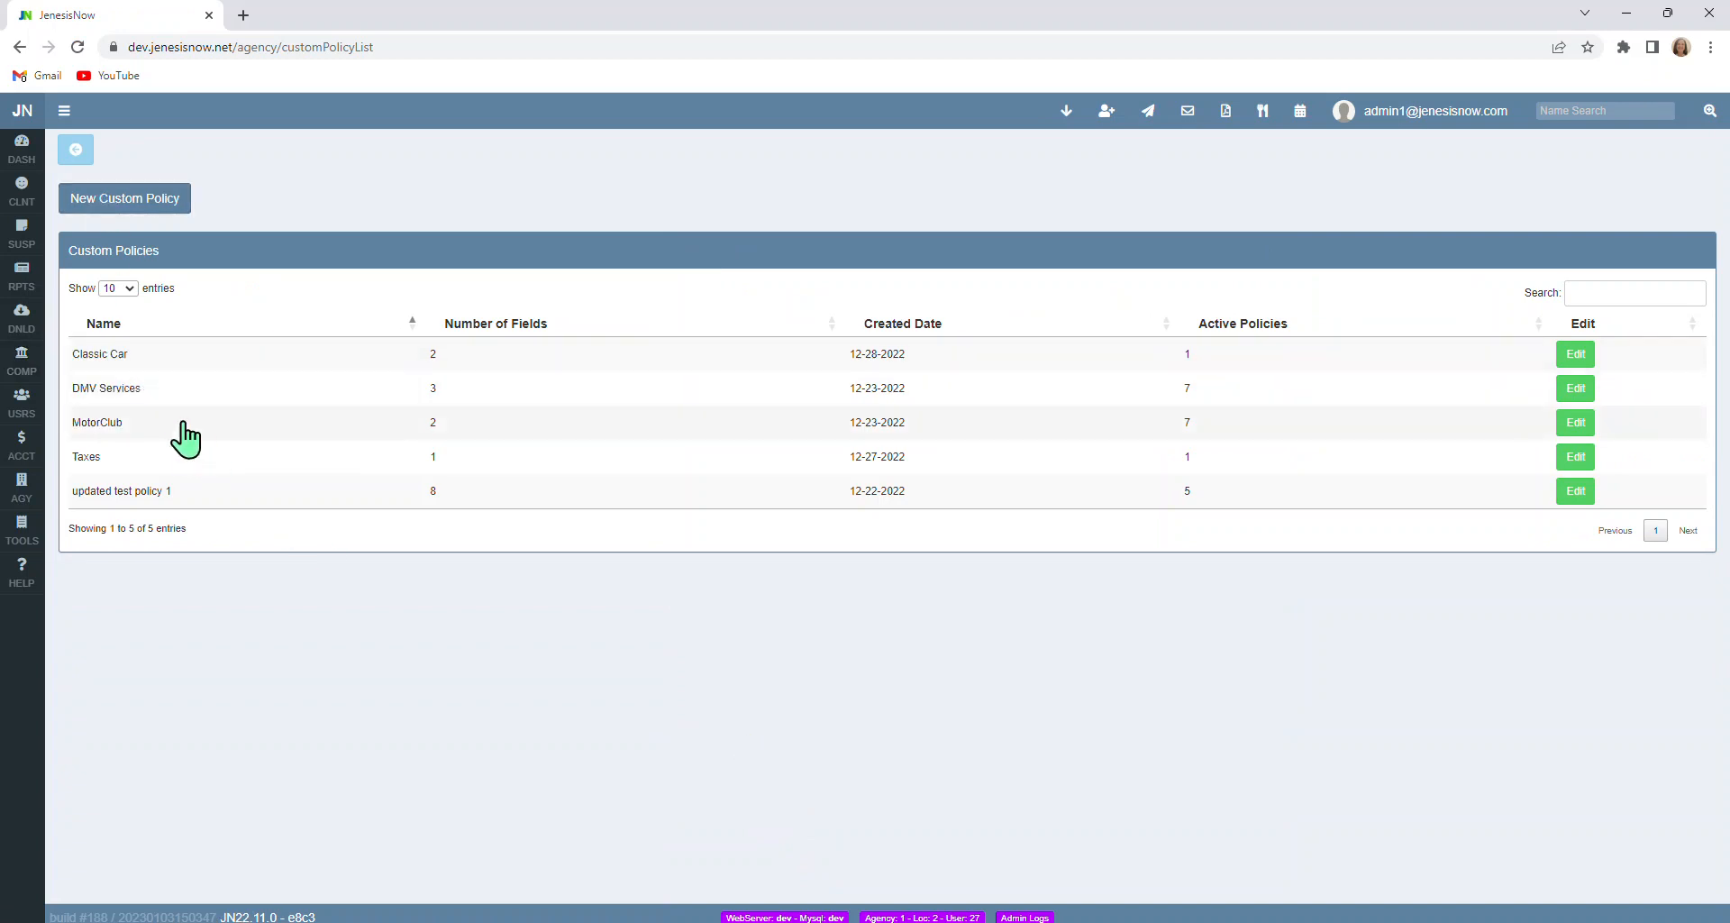
{"action": "mouse_move", "coordinate": [127, 467]}
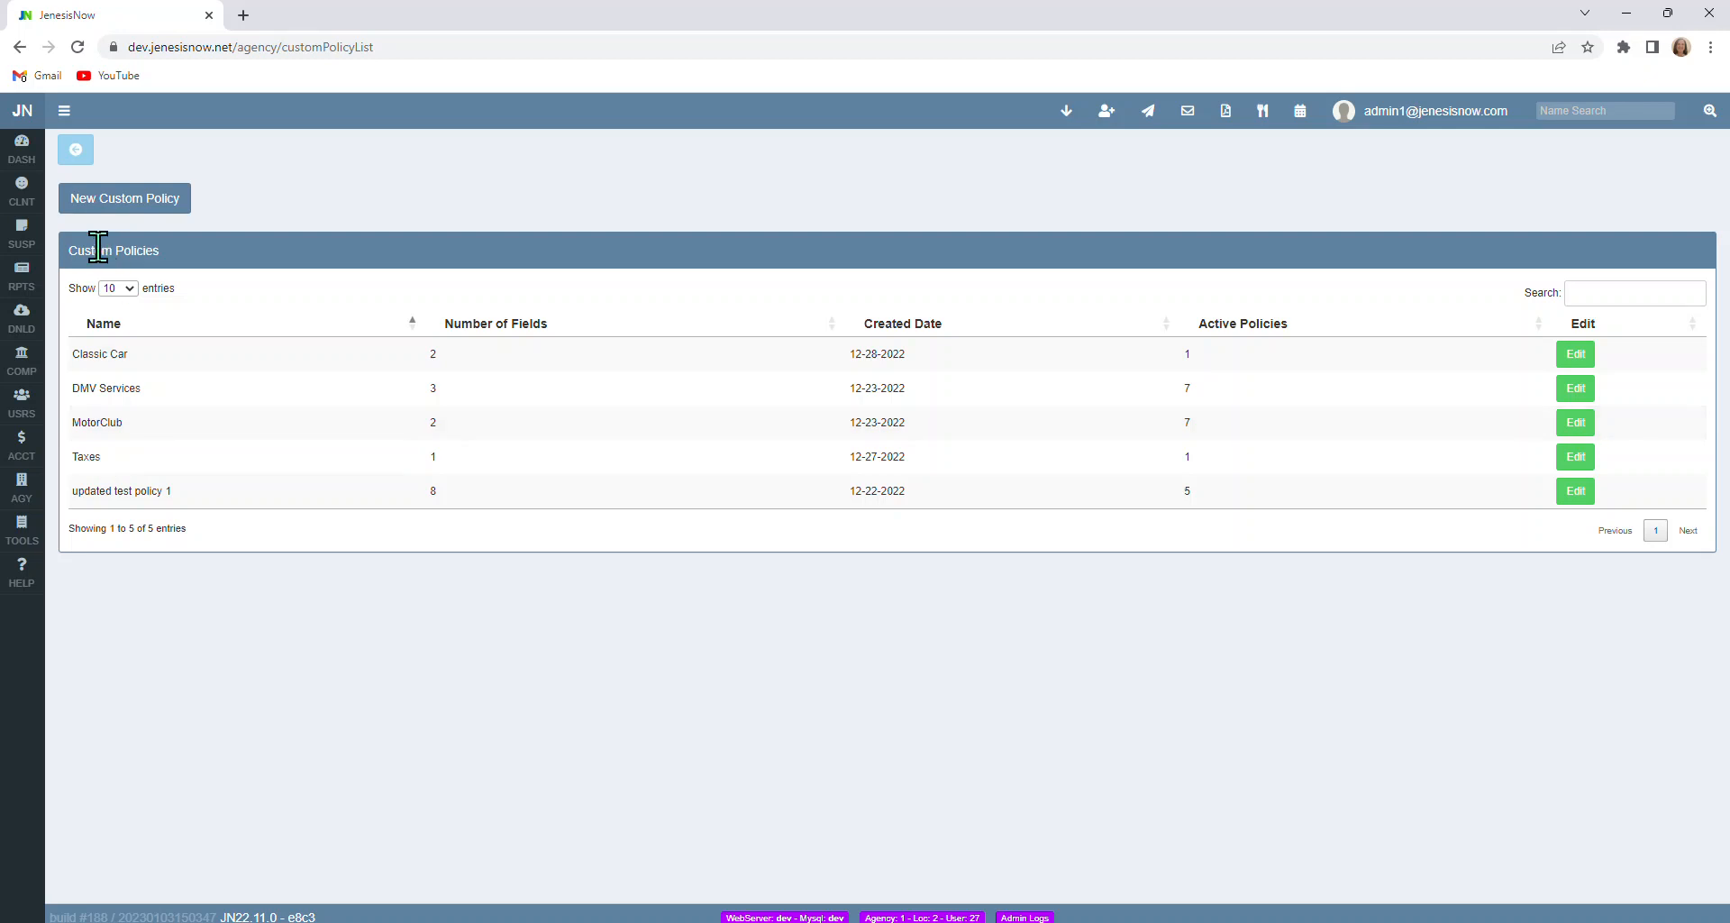
{"action": "mouse_move", "coordinate": [156, 217]}
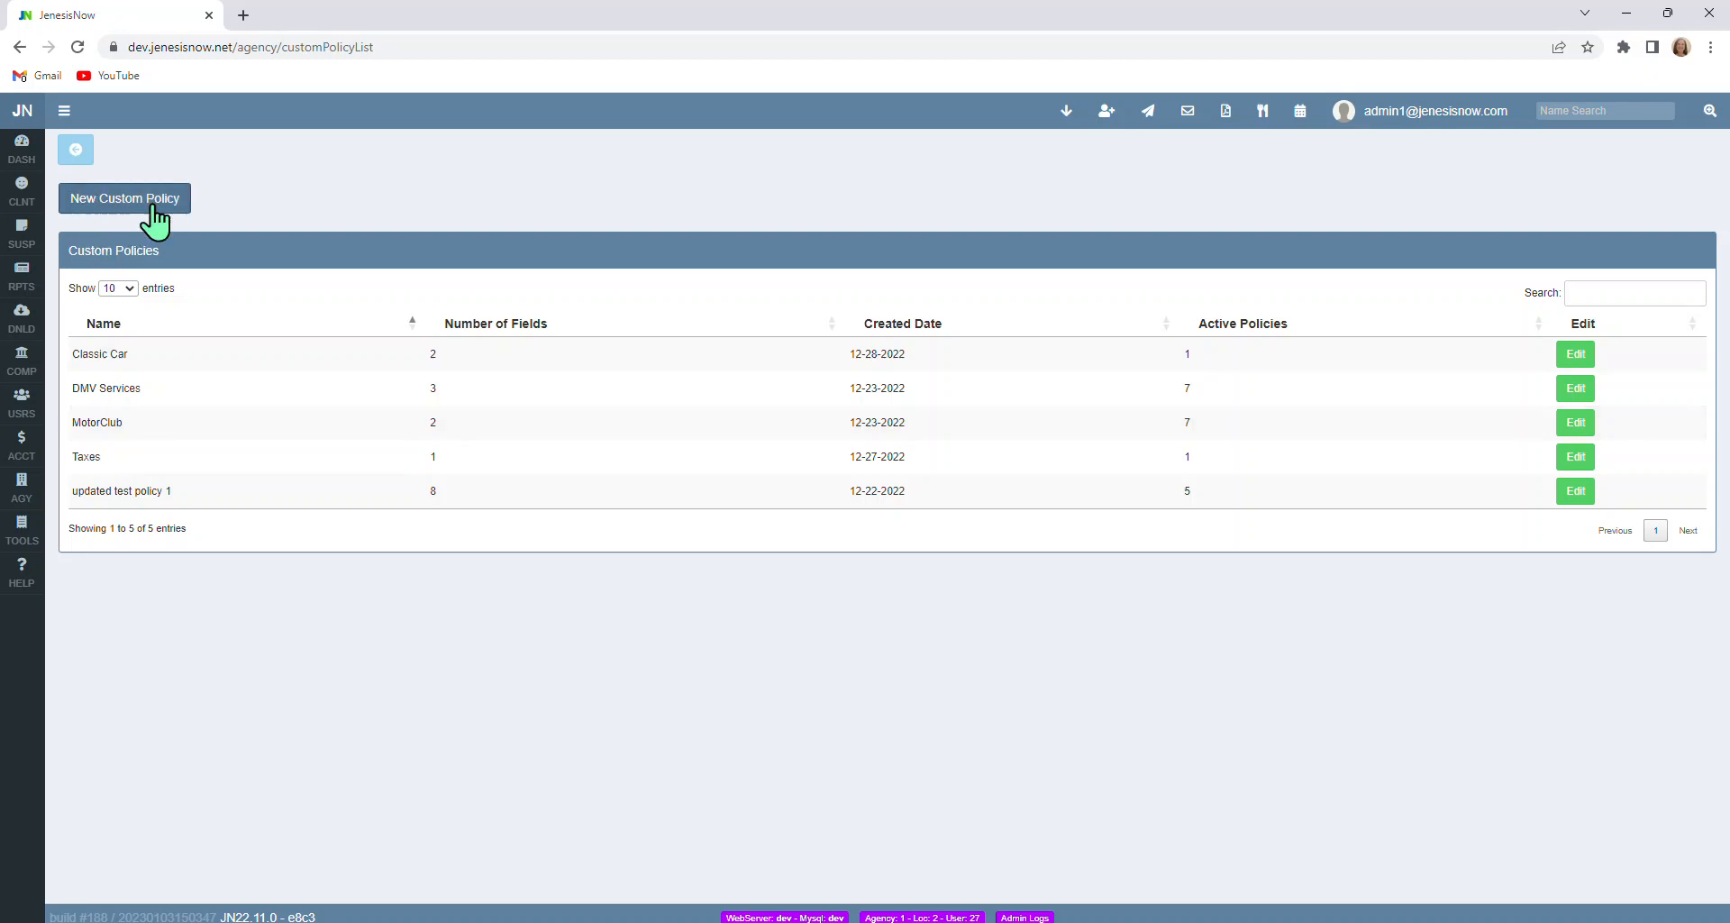
{"action": "mouse_move", "coordinate": [124, 198]}
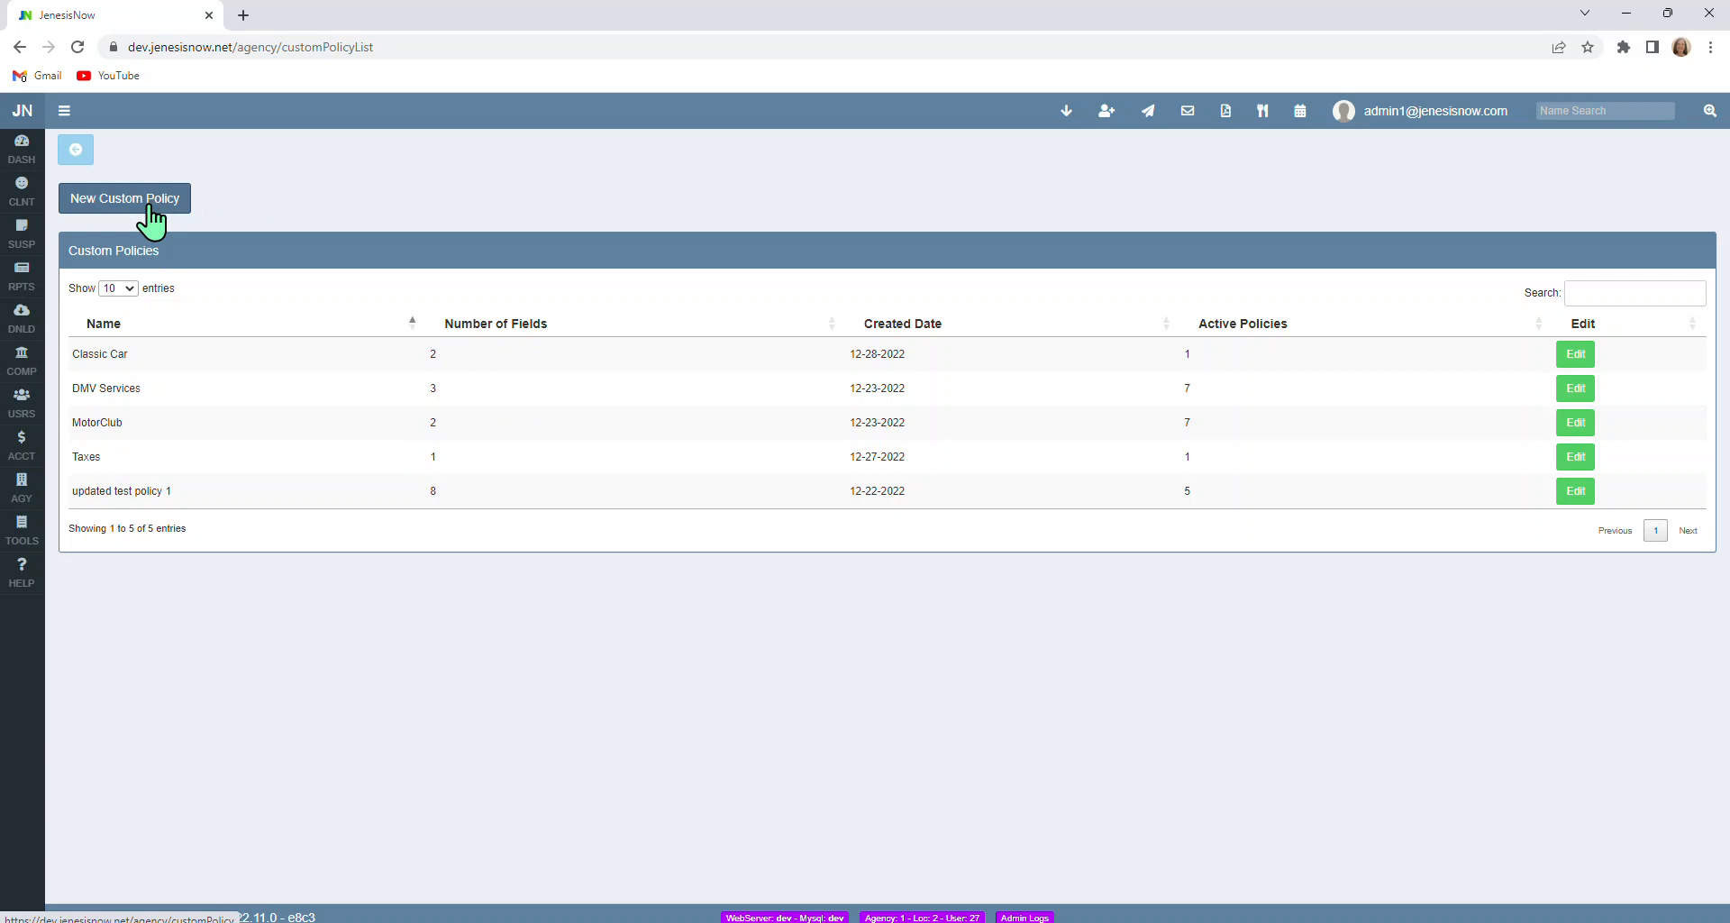
{"action": "mouse_move", "coordinate": [309, 355]}
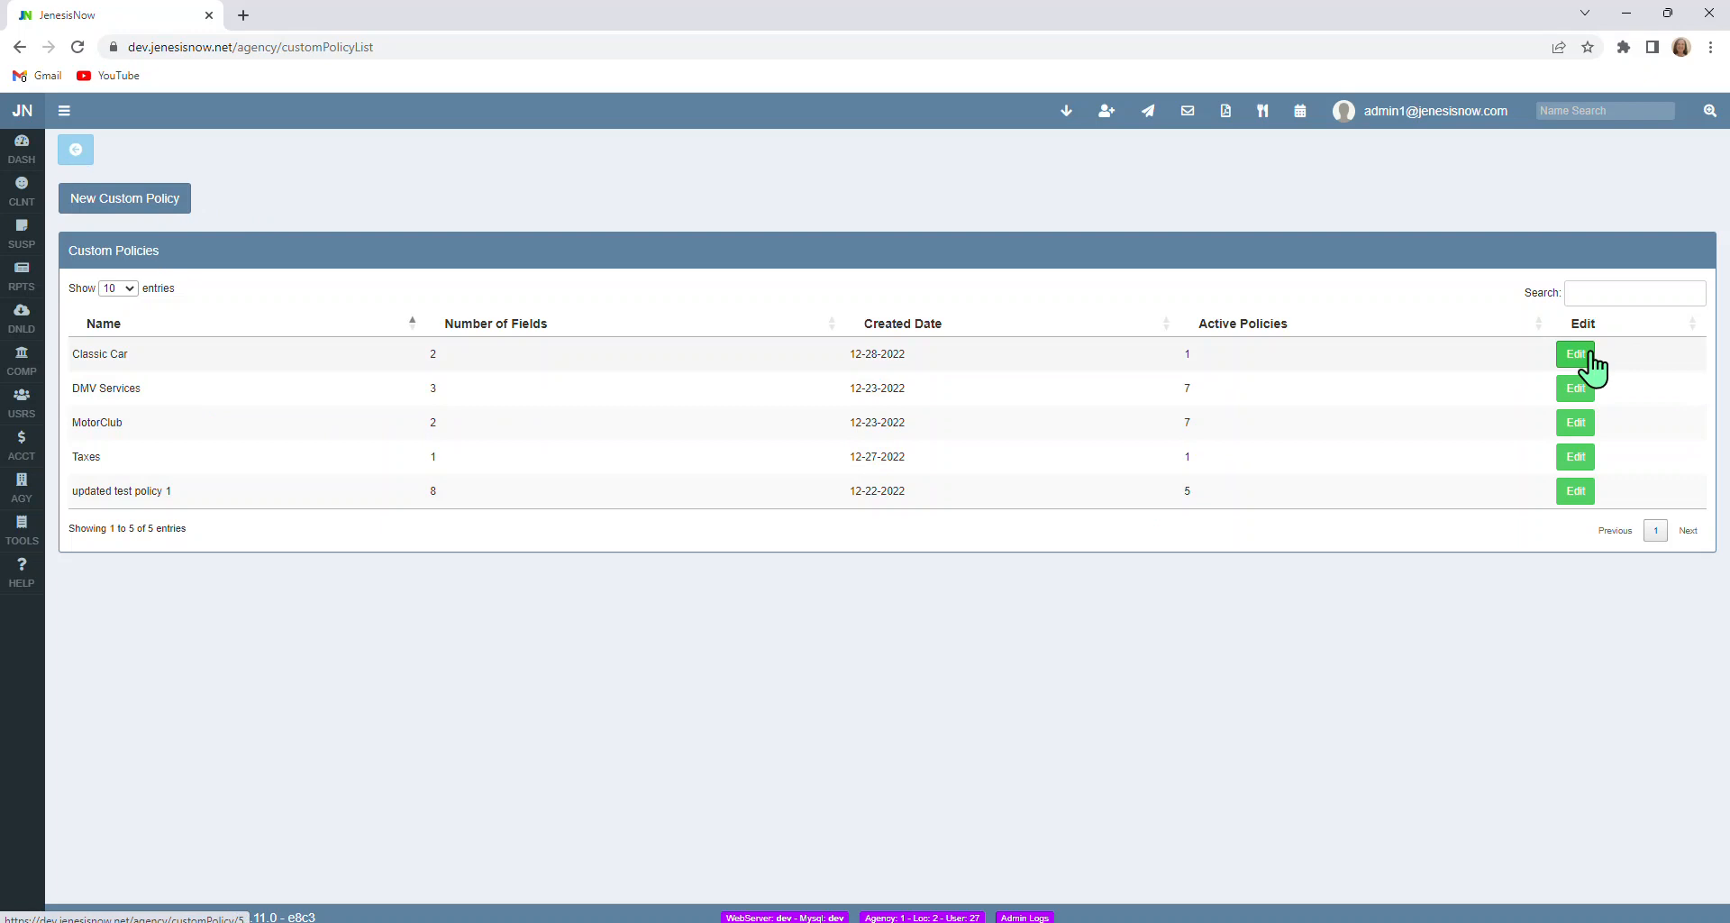
{"action": "mouse_move", "coordinate": [1645, 521]}
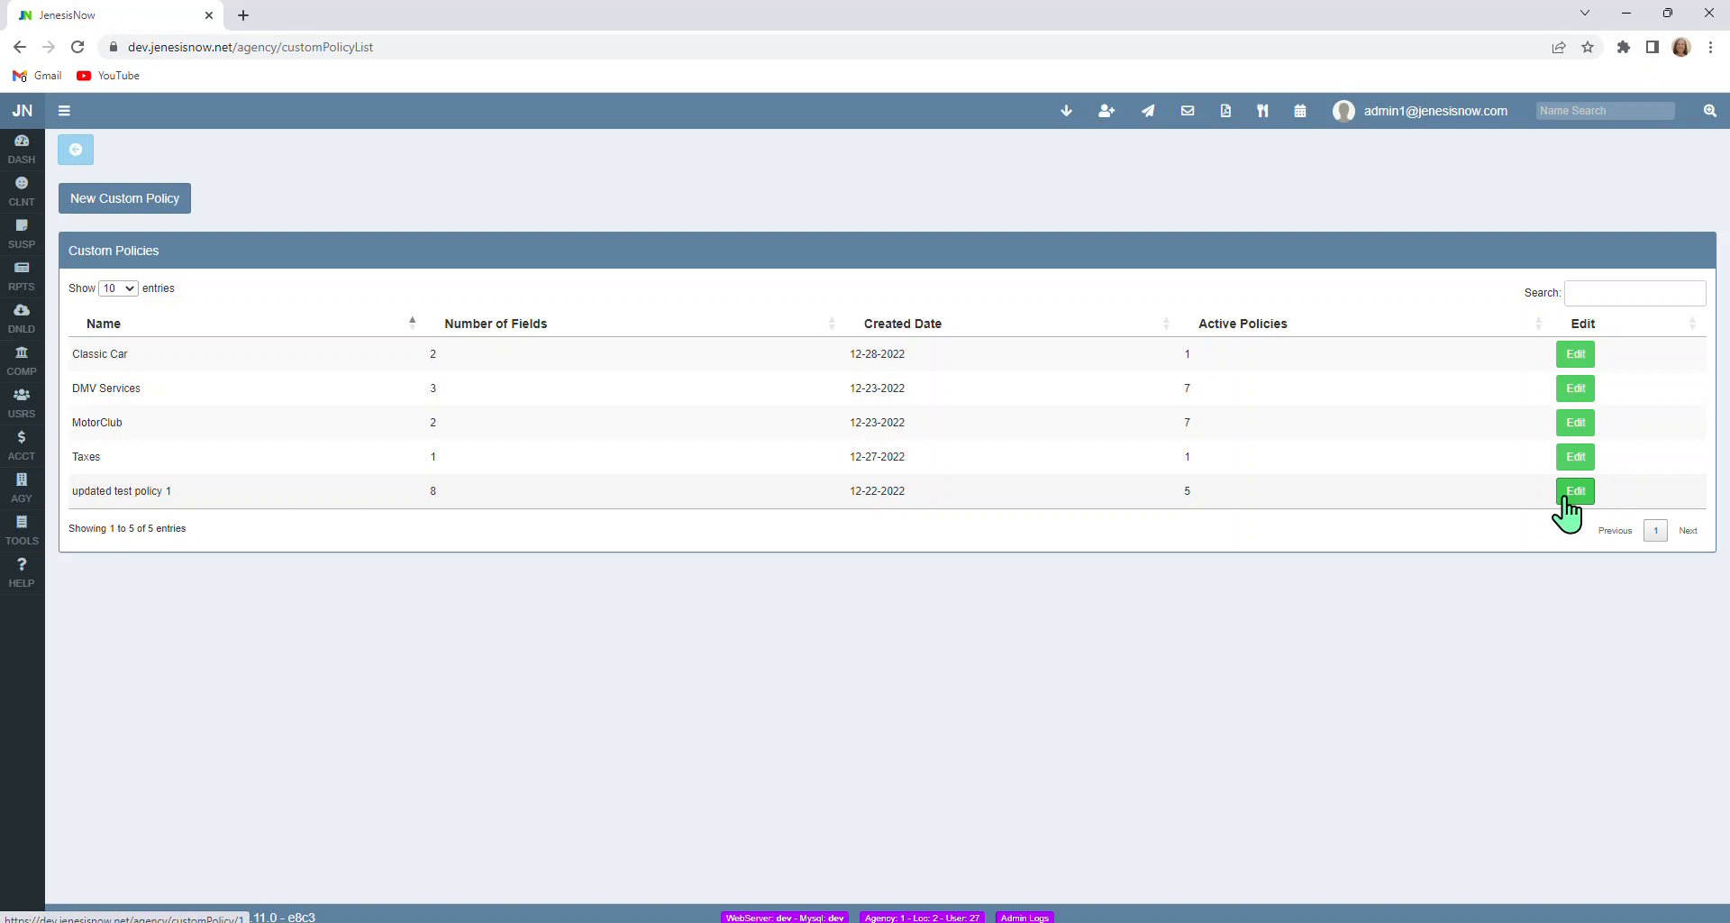
{"action": "mouse_move", "coordinate": [1568, 507]}
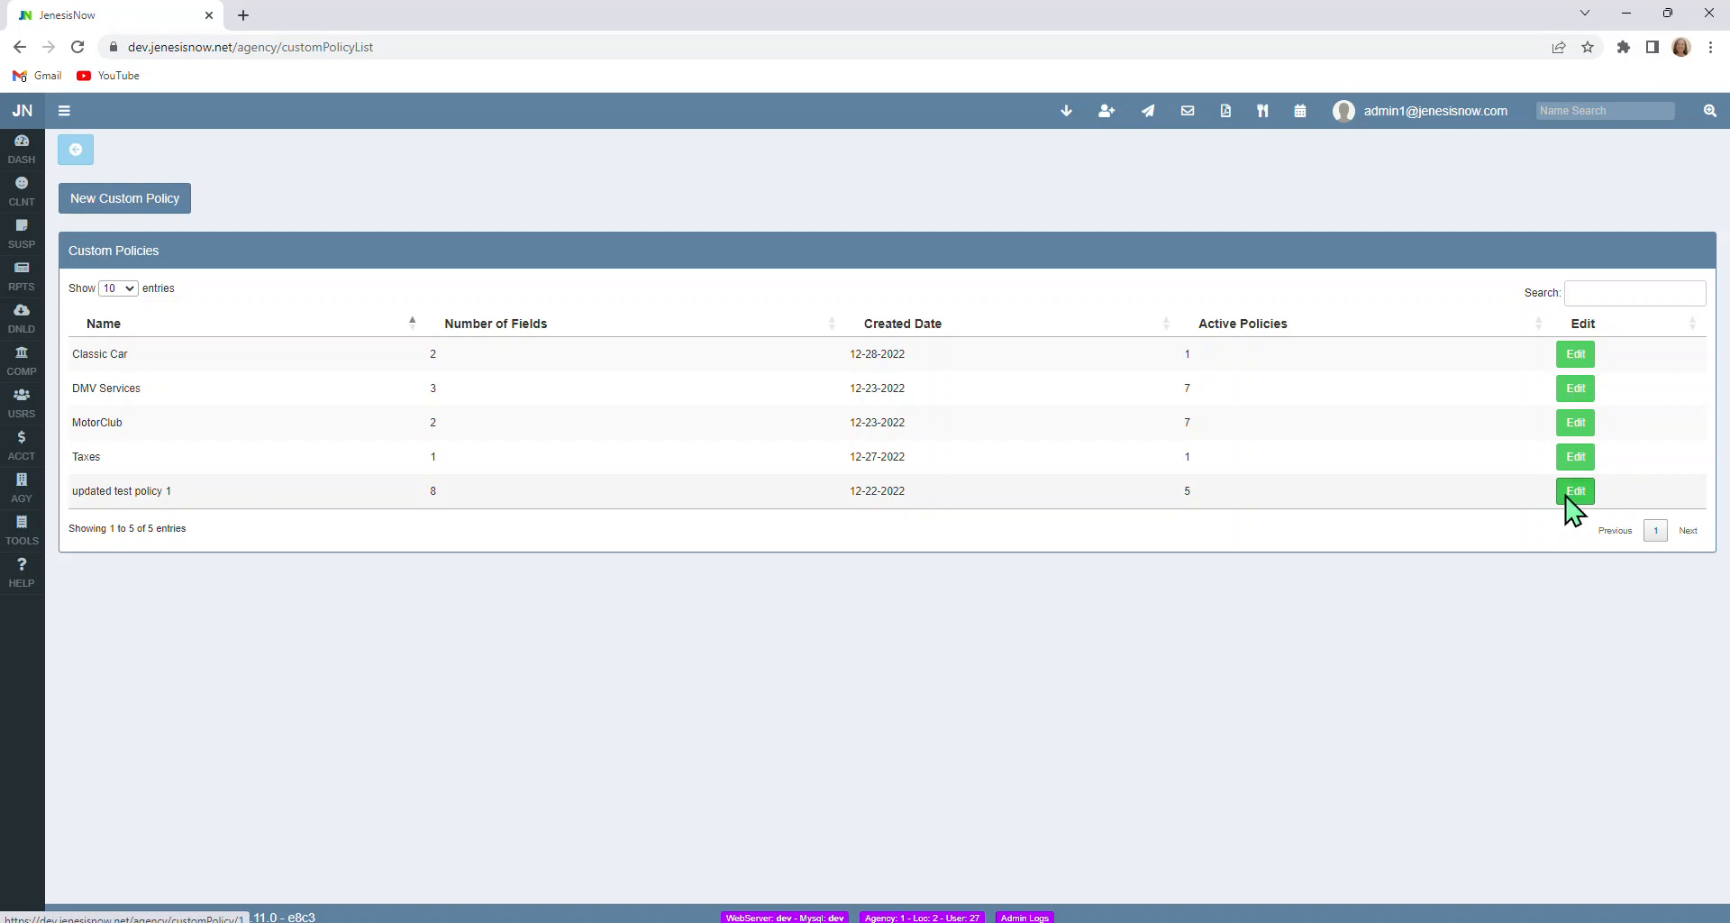
{"action": "left_click", "coordinate": [1574, 490]}
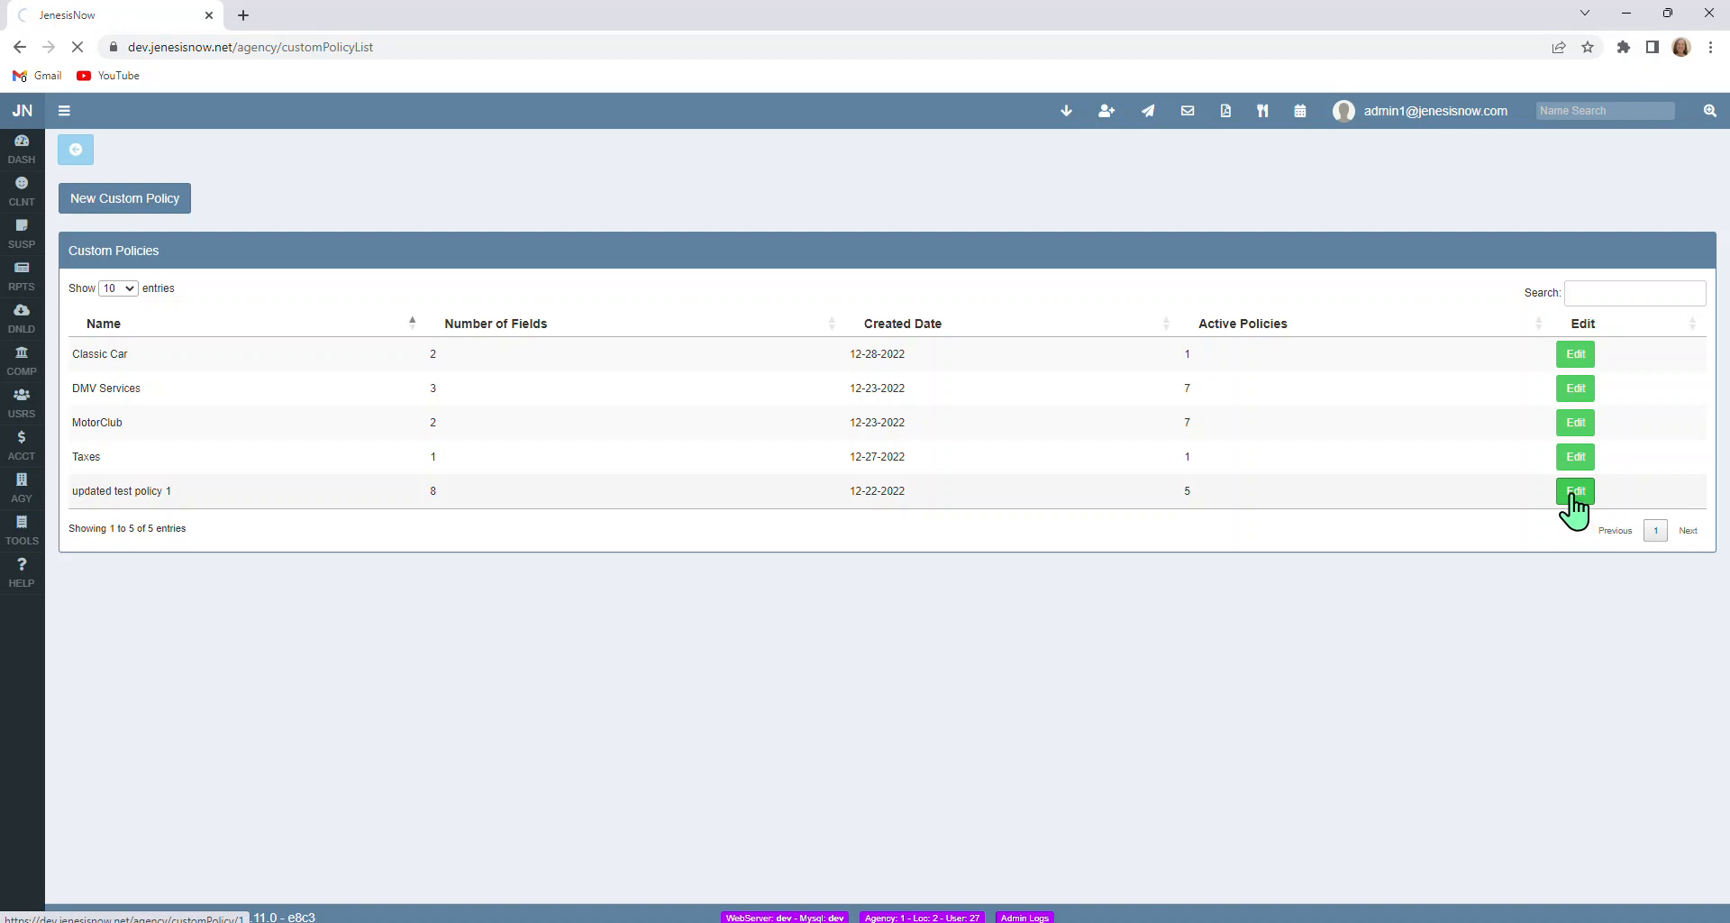
Show the Text, Dollar, Percent and Drop-down types for a new field
{"action": "left_click", "coordinate": [1575, 490]}
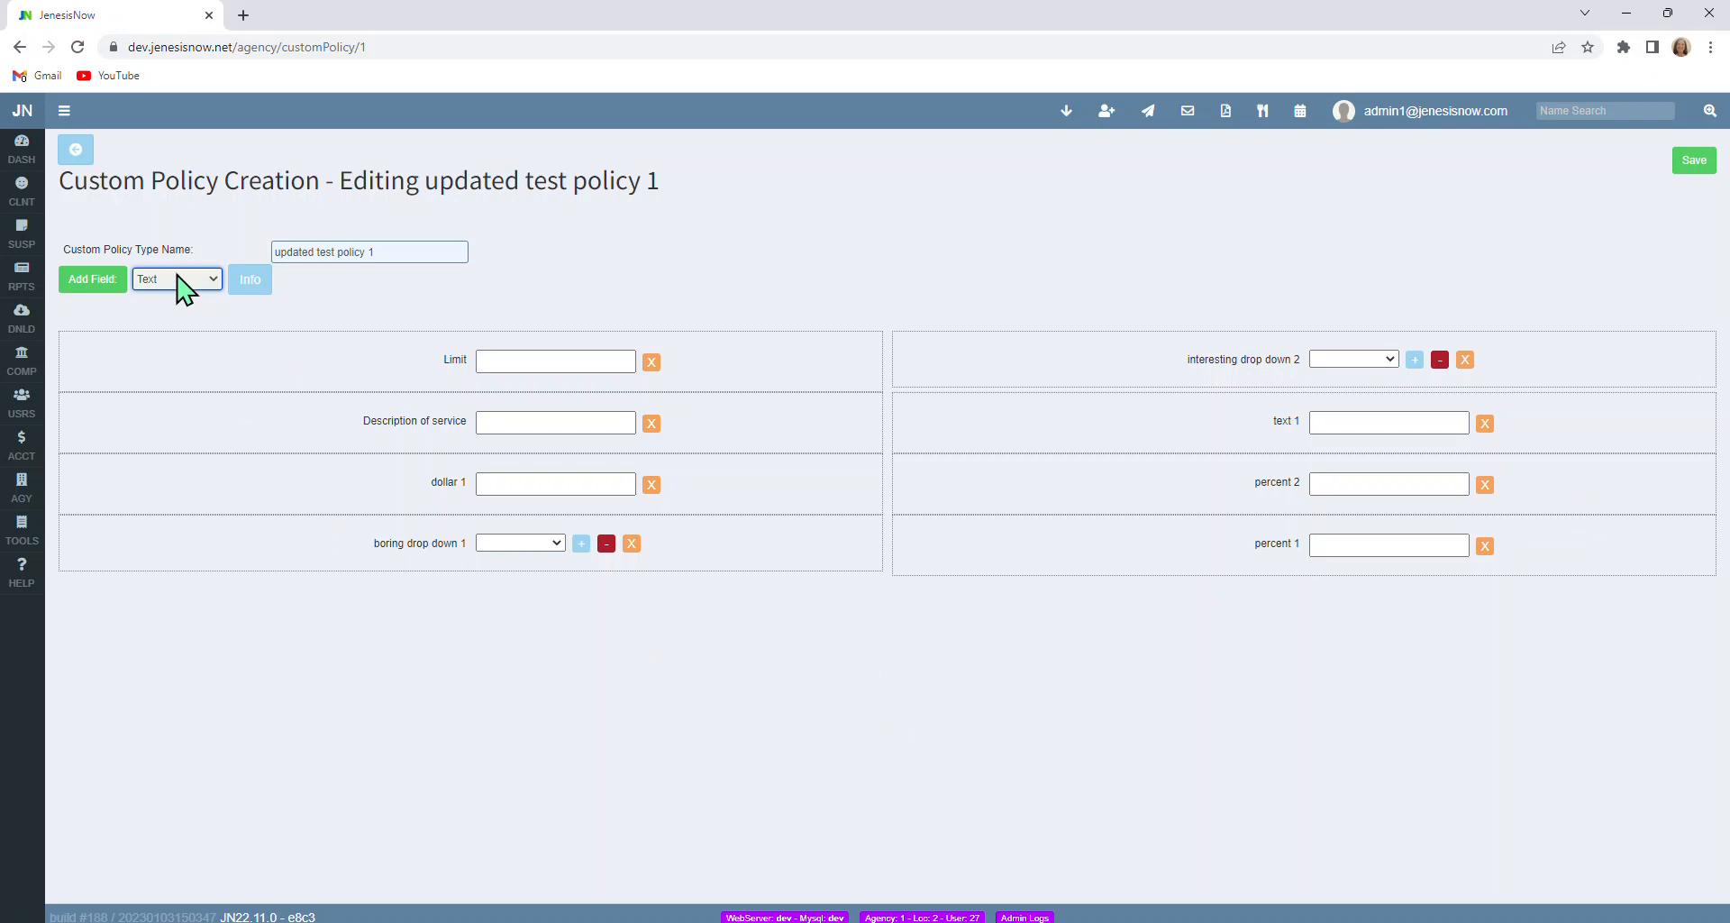
{"action": "mouse_move", "coordinate": [210, 289]}
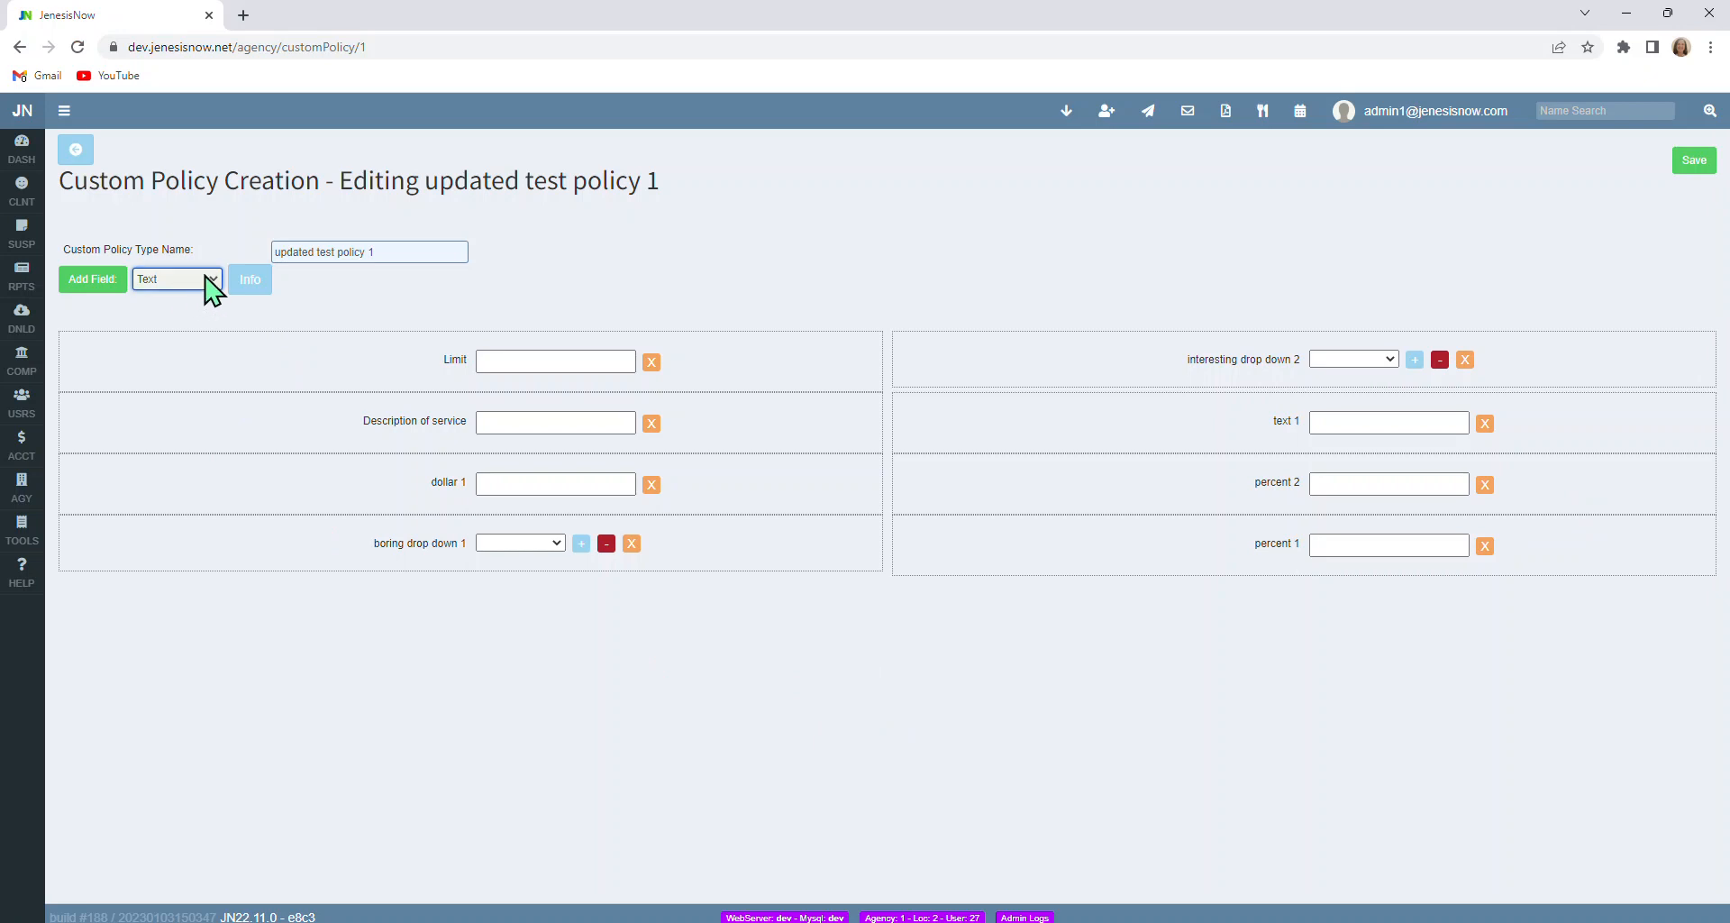
{"action": "left_click", "coordinate": [176, 278]}
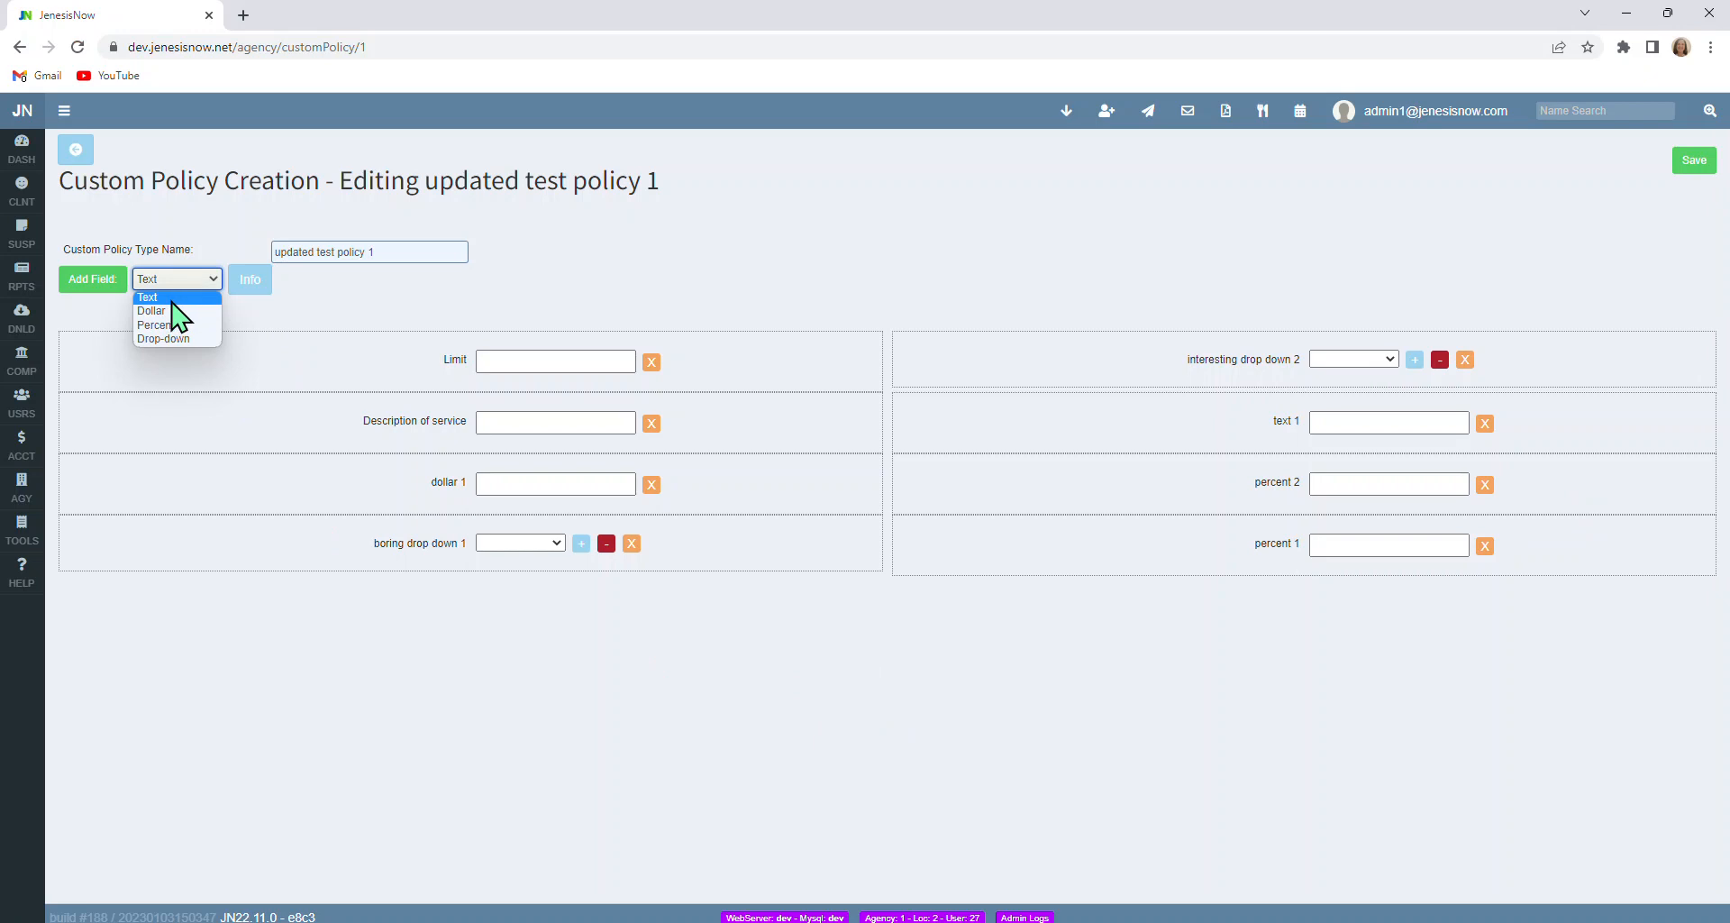
{"action": "mouse_move", "coordinate": [152, 310]}
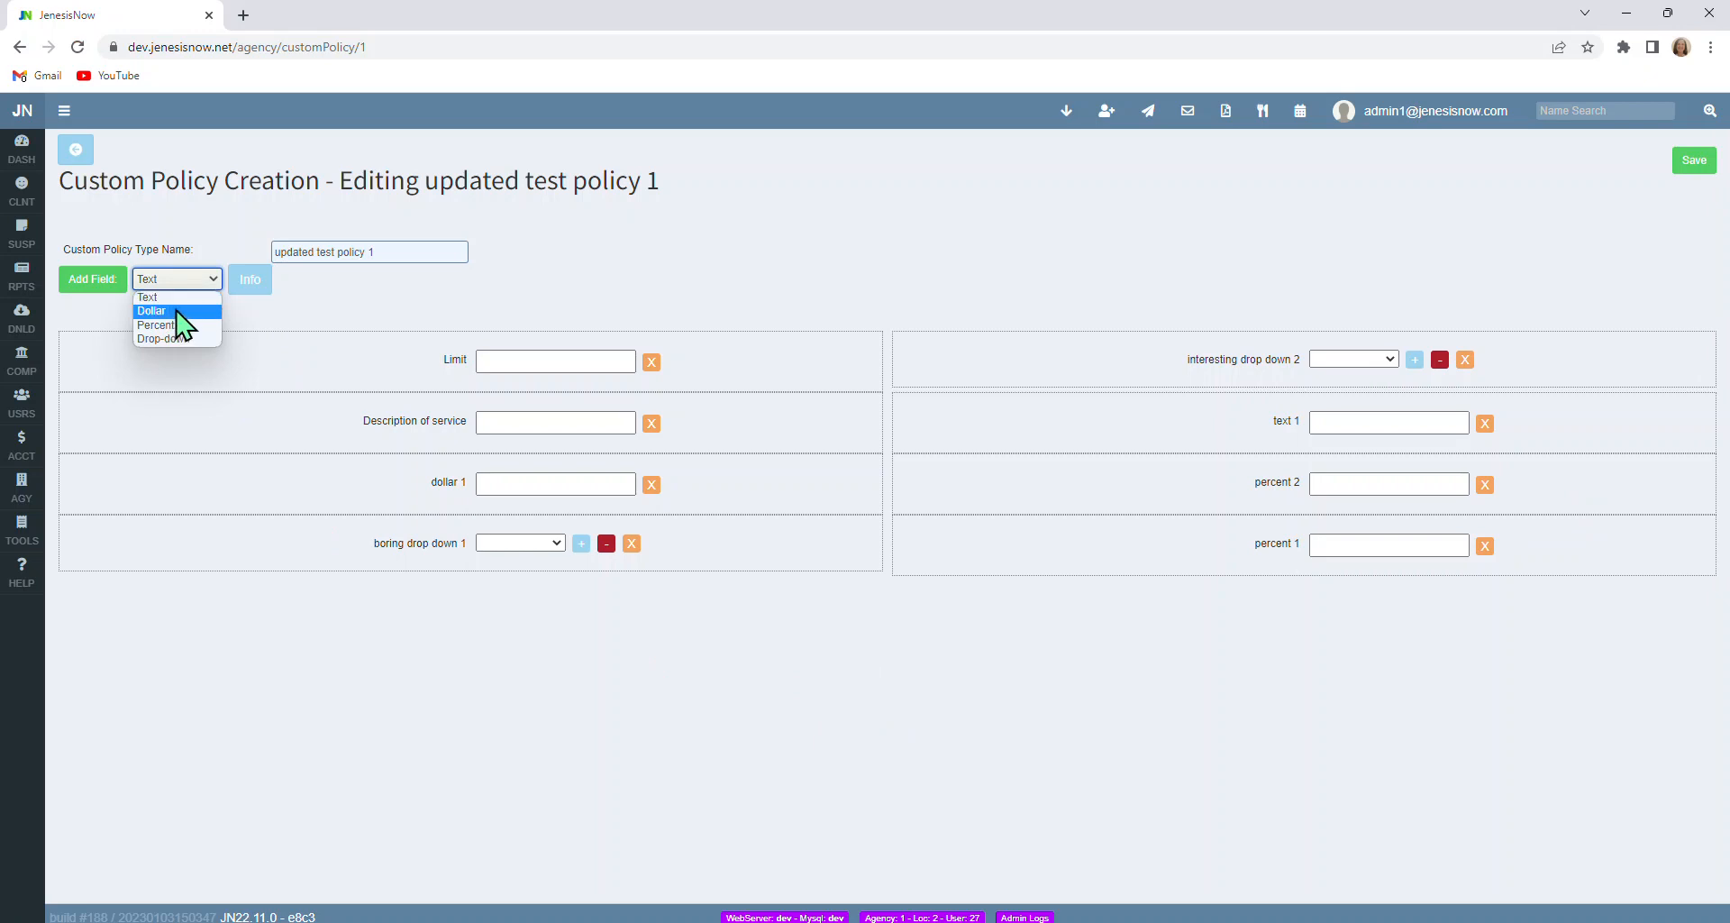
{"action": "mouse_move", "coordinate": [196, 338]}
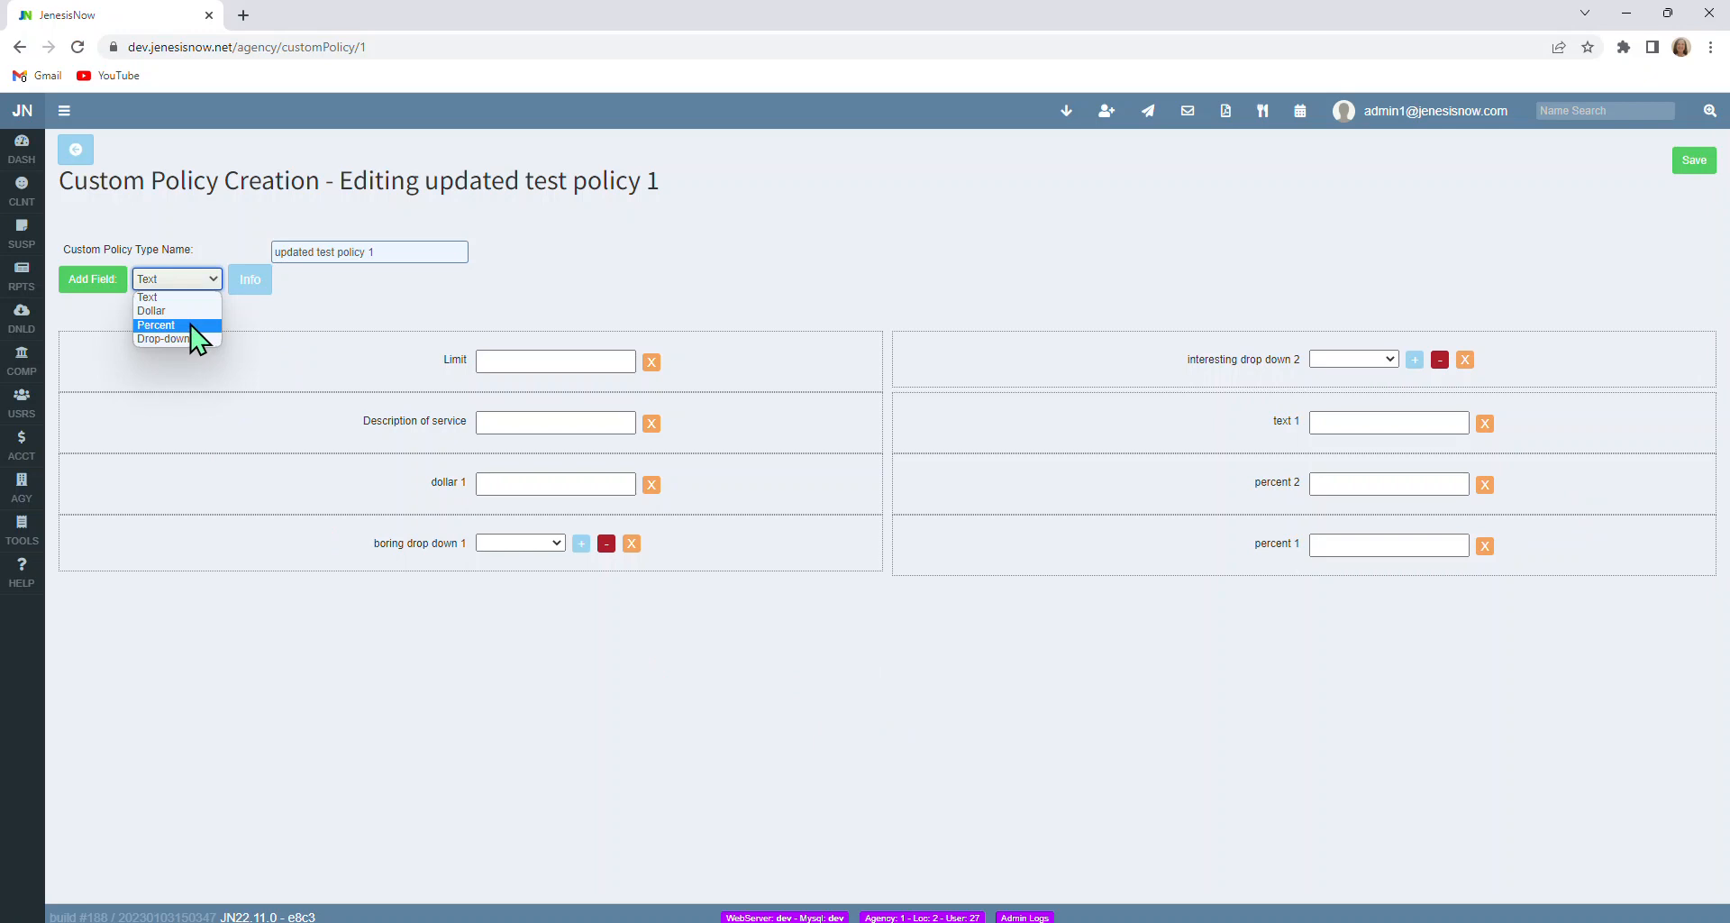
{"action": "mouse_move", "coordinate": [163, 339]}
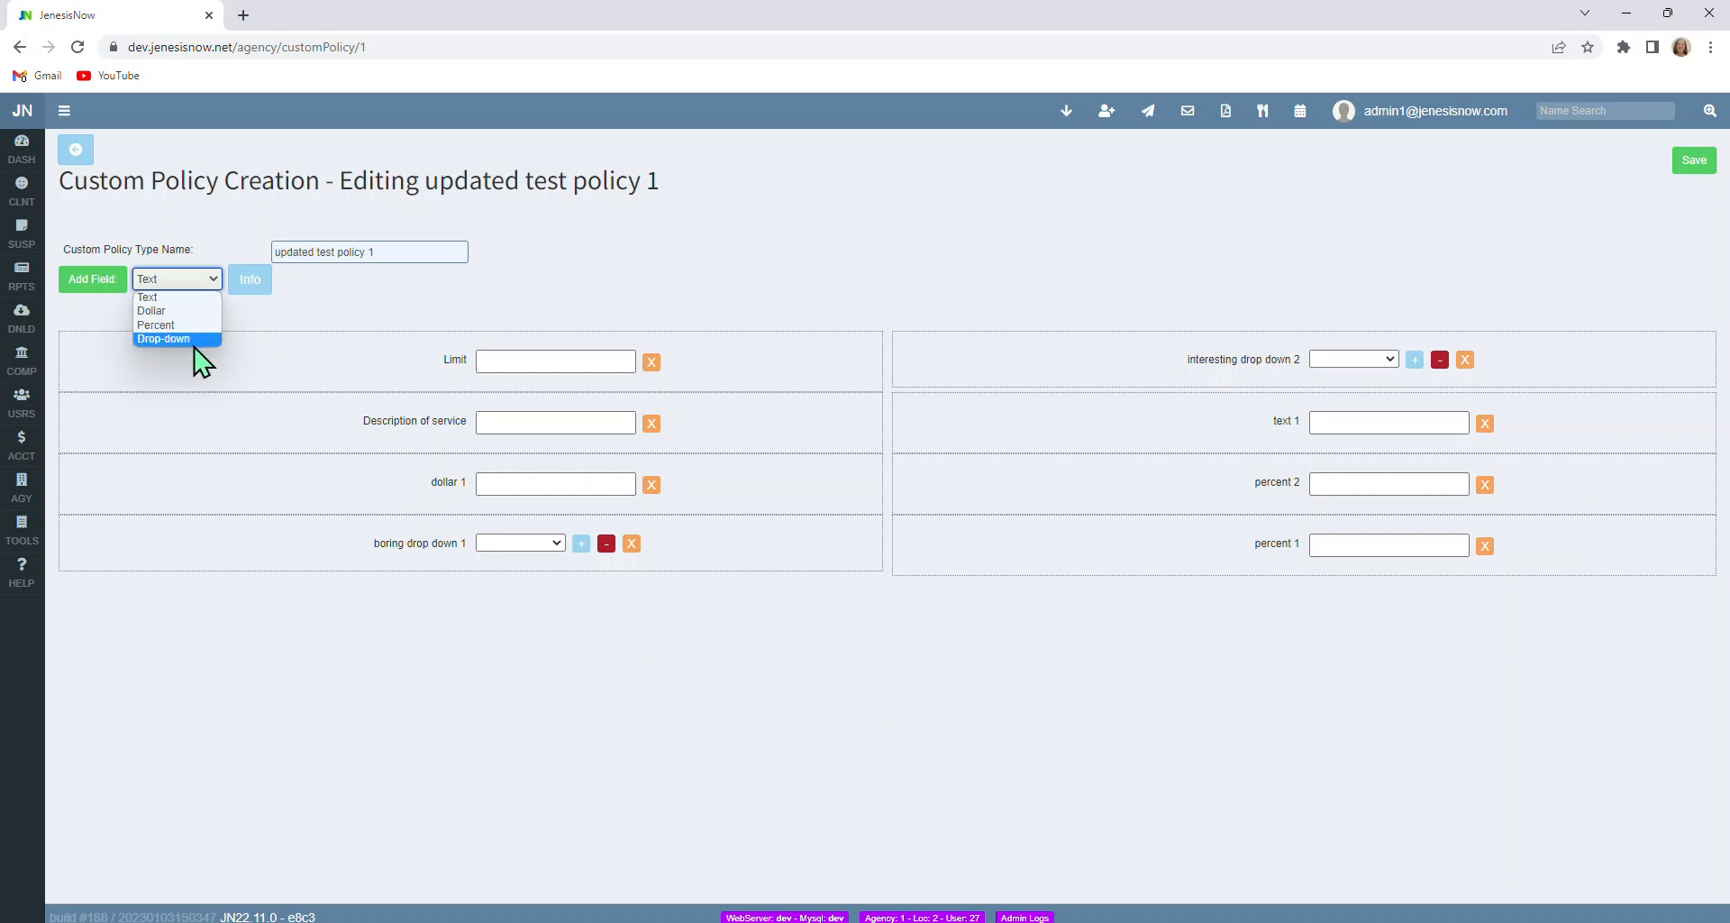
{"action": "mouse_move", "coordinate": [197, 353]}
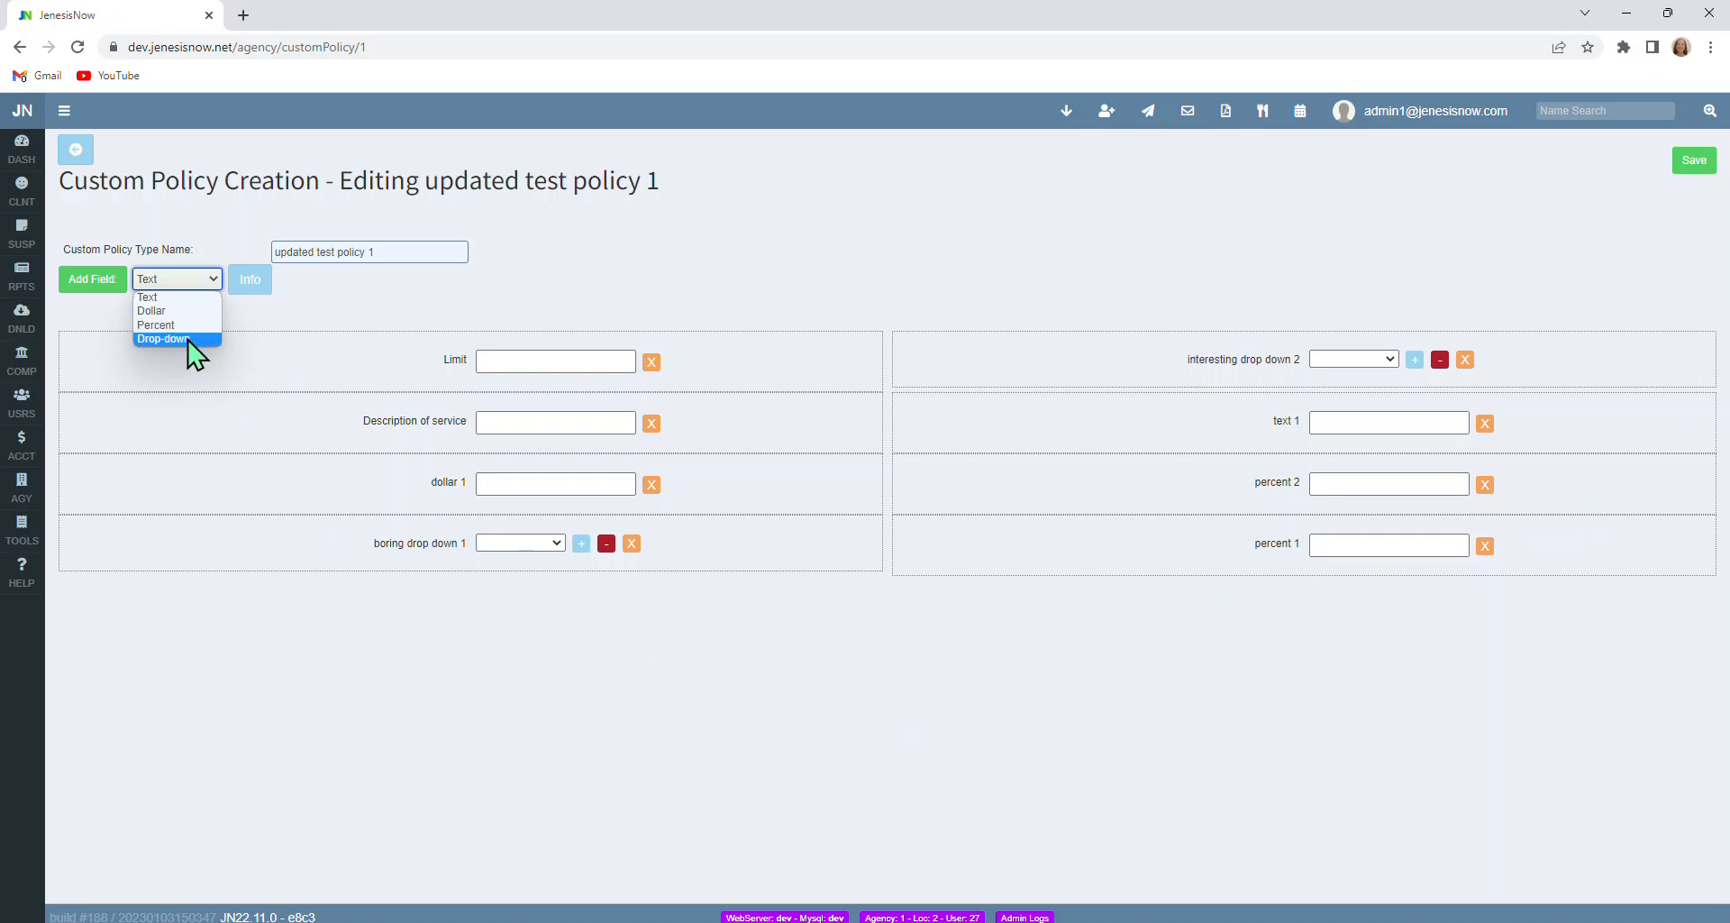
{"action": "mouse_move", "coordinate": [424, 320]}
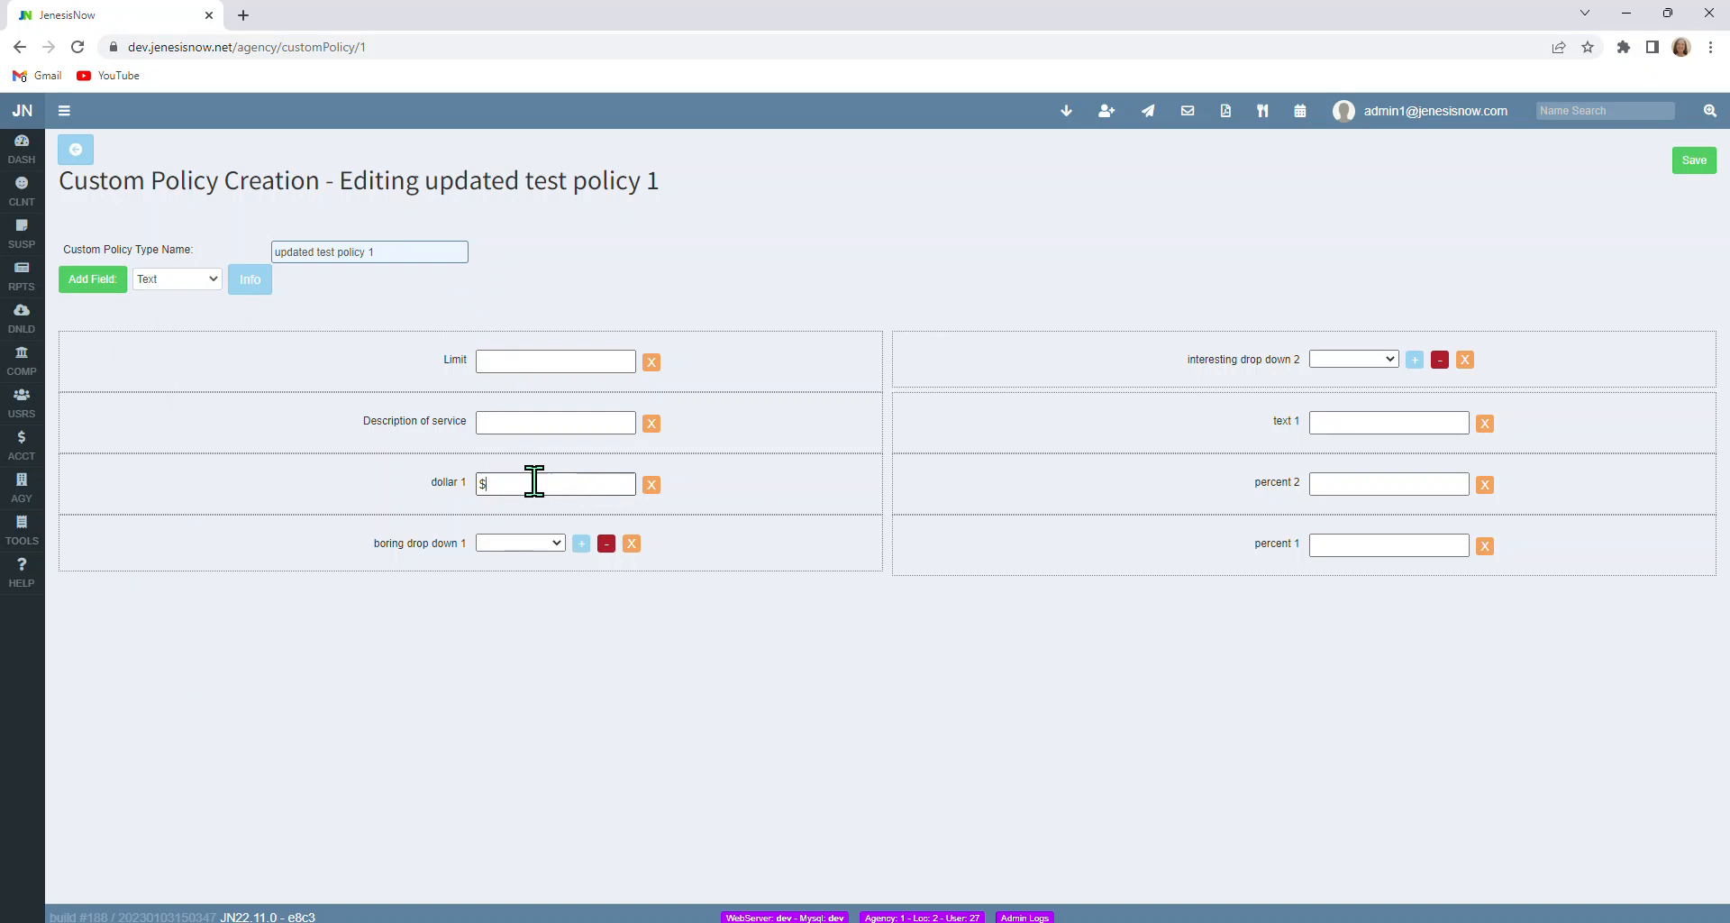
{"action": "mouse_move", "coordinate": [511, 490]}
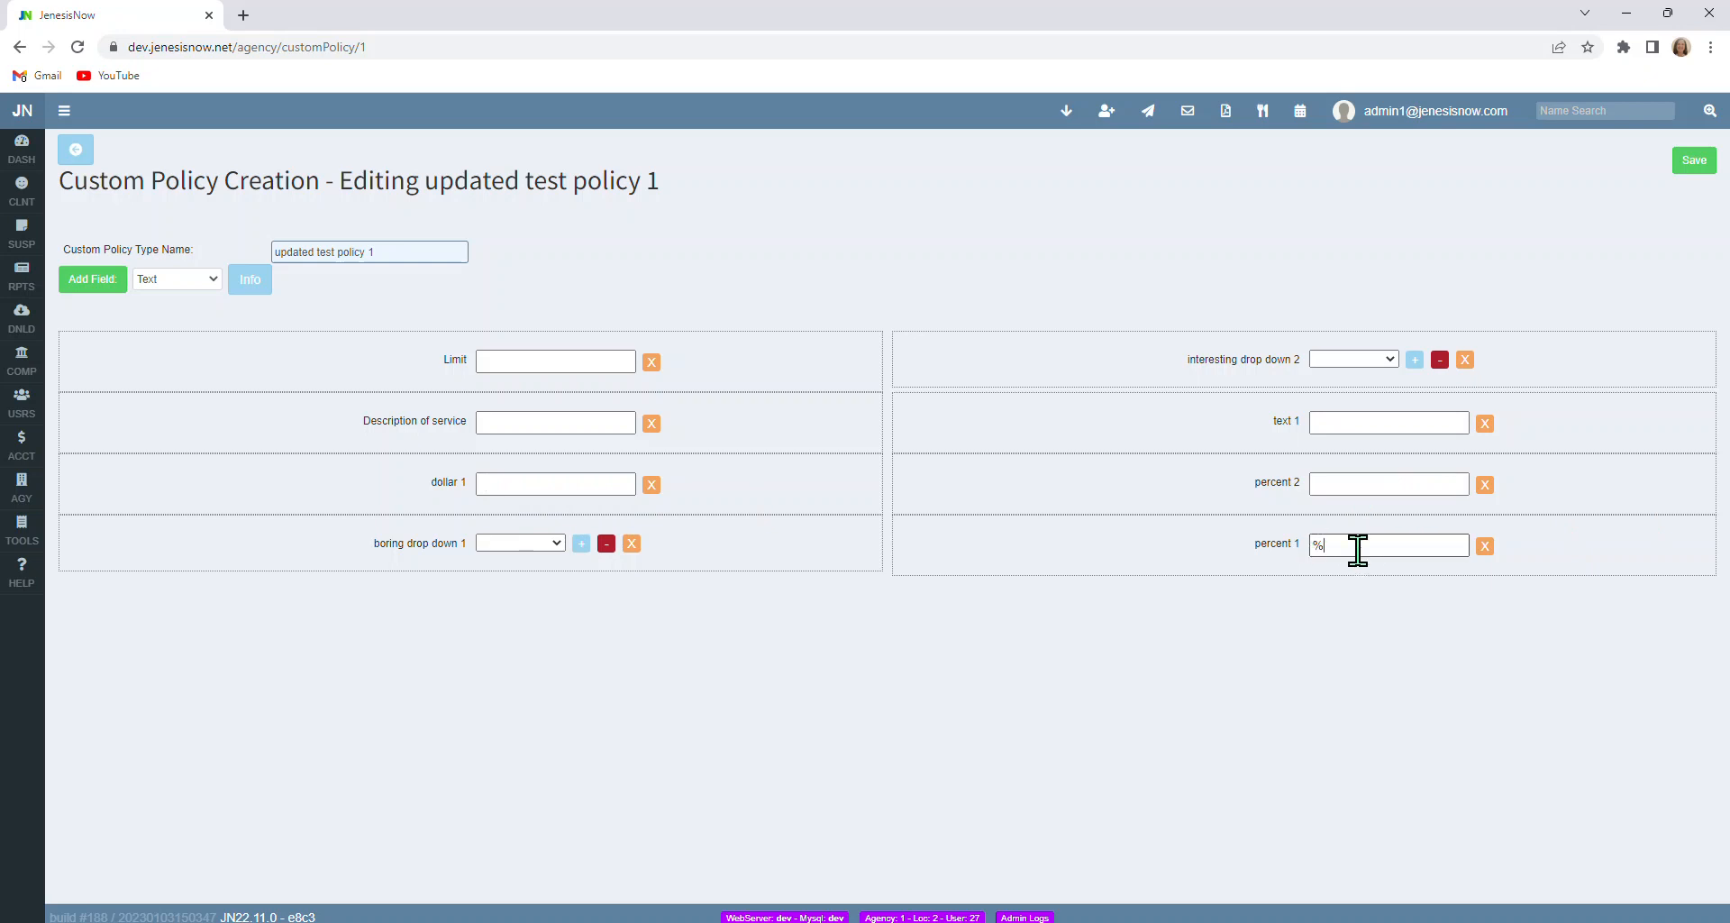
{"action": "mouse_move", "coordinate": [1337, 589]}
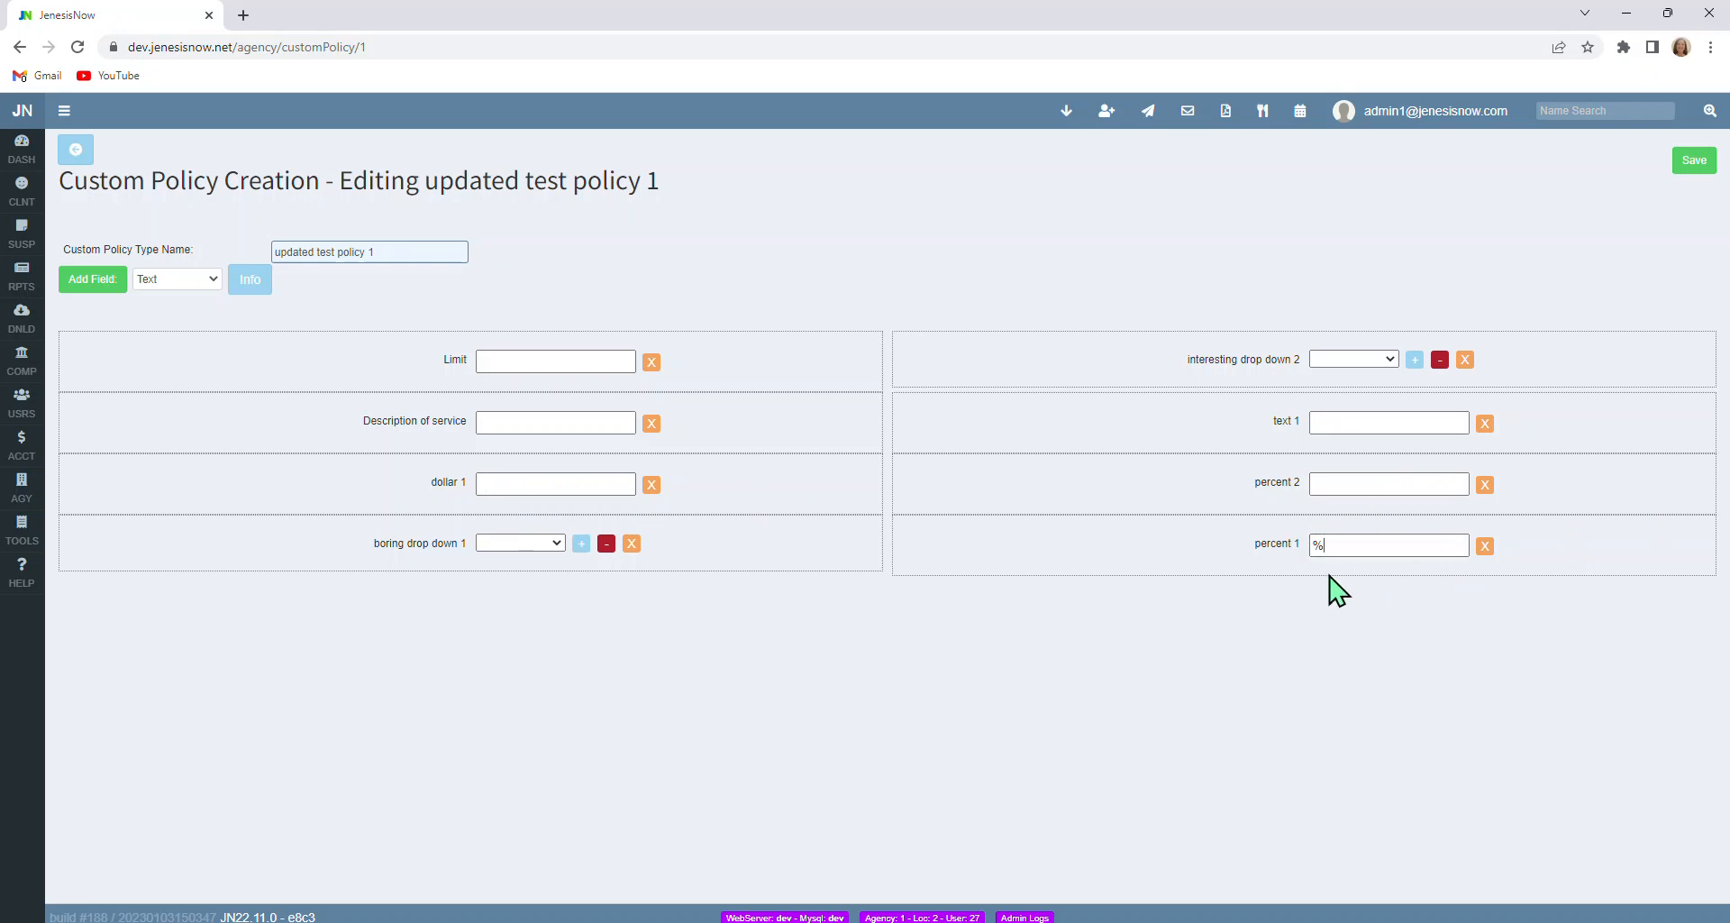
{"action": "mouse_move", "coordinate": [653, 582]}
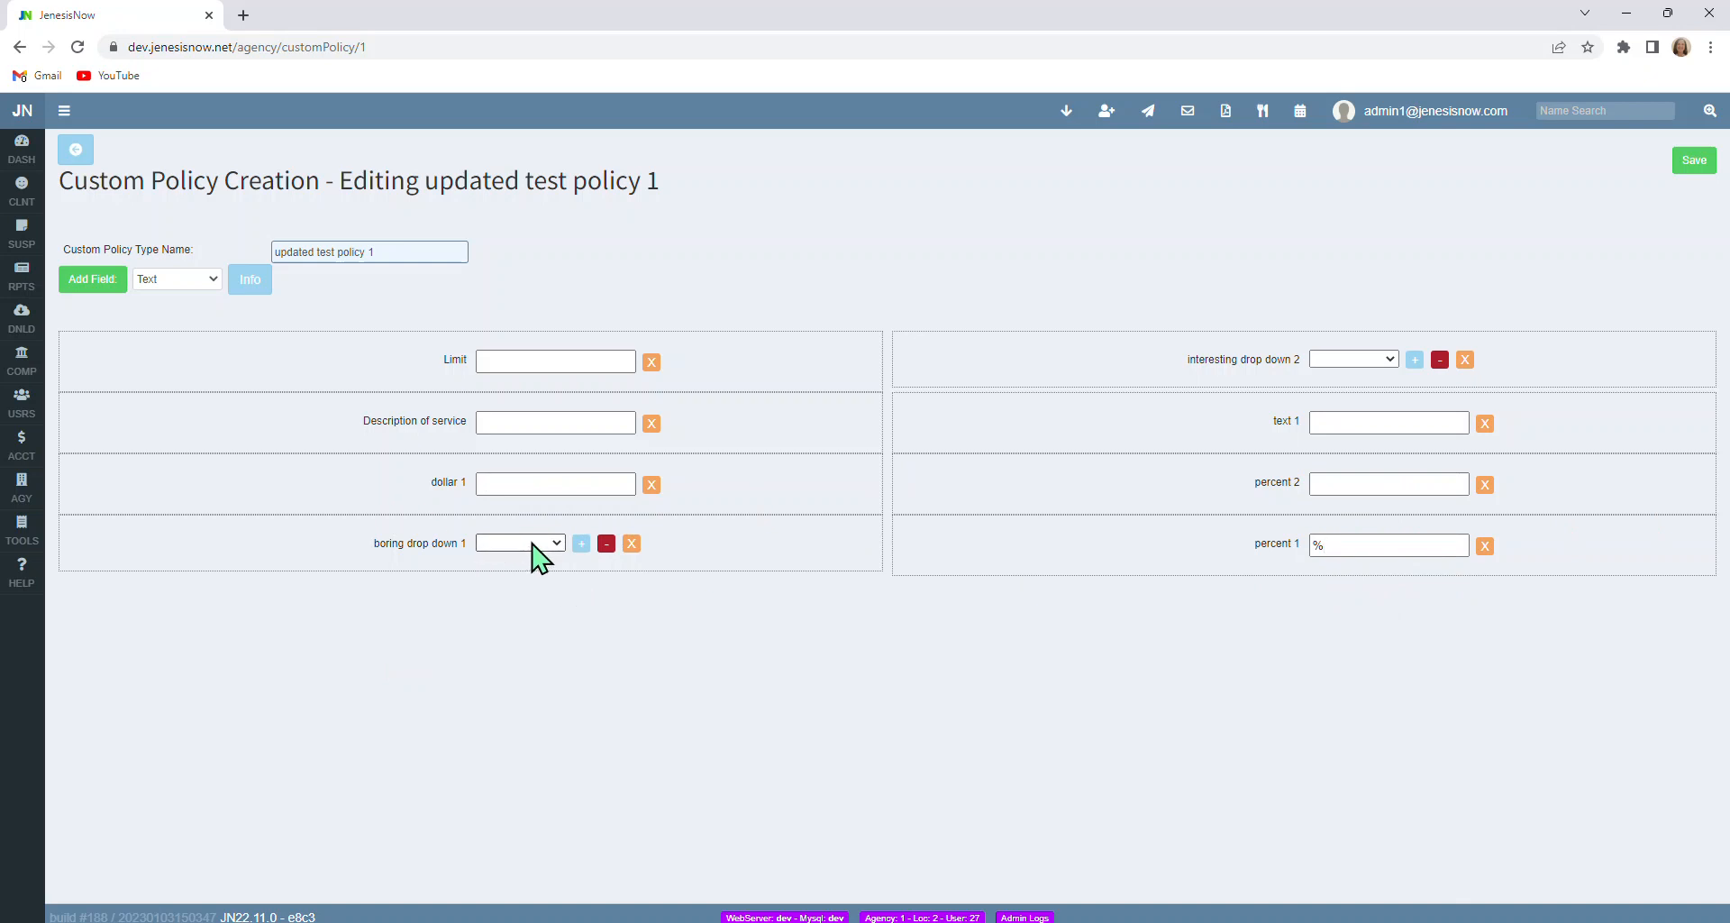
Click away from the percent 1 field, leaving it empty
{"action": "left_click", "coordinate": [519, 542]}
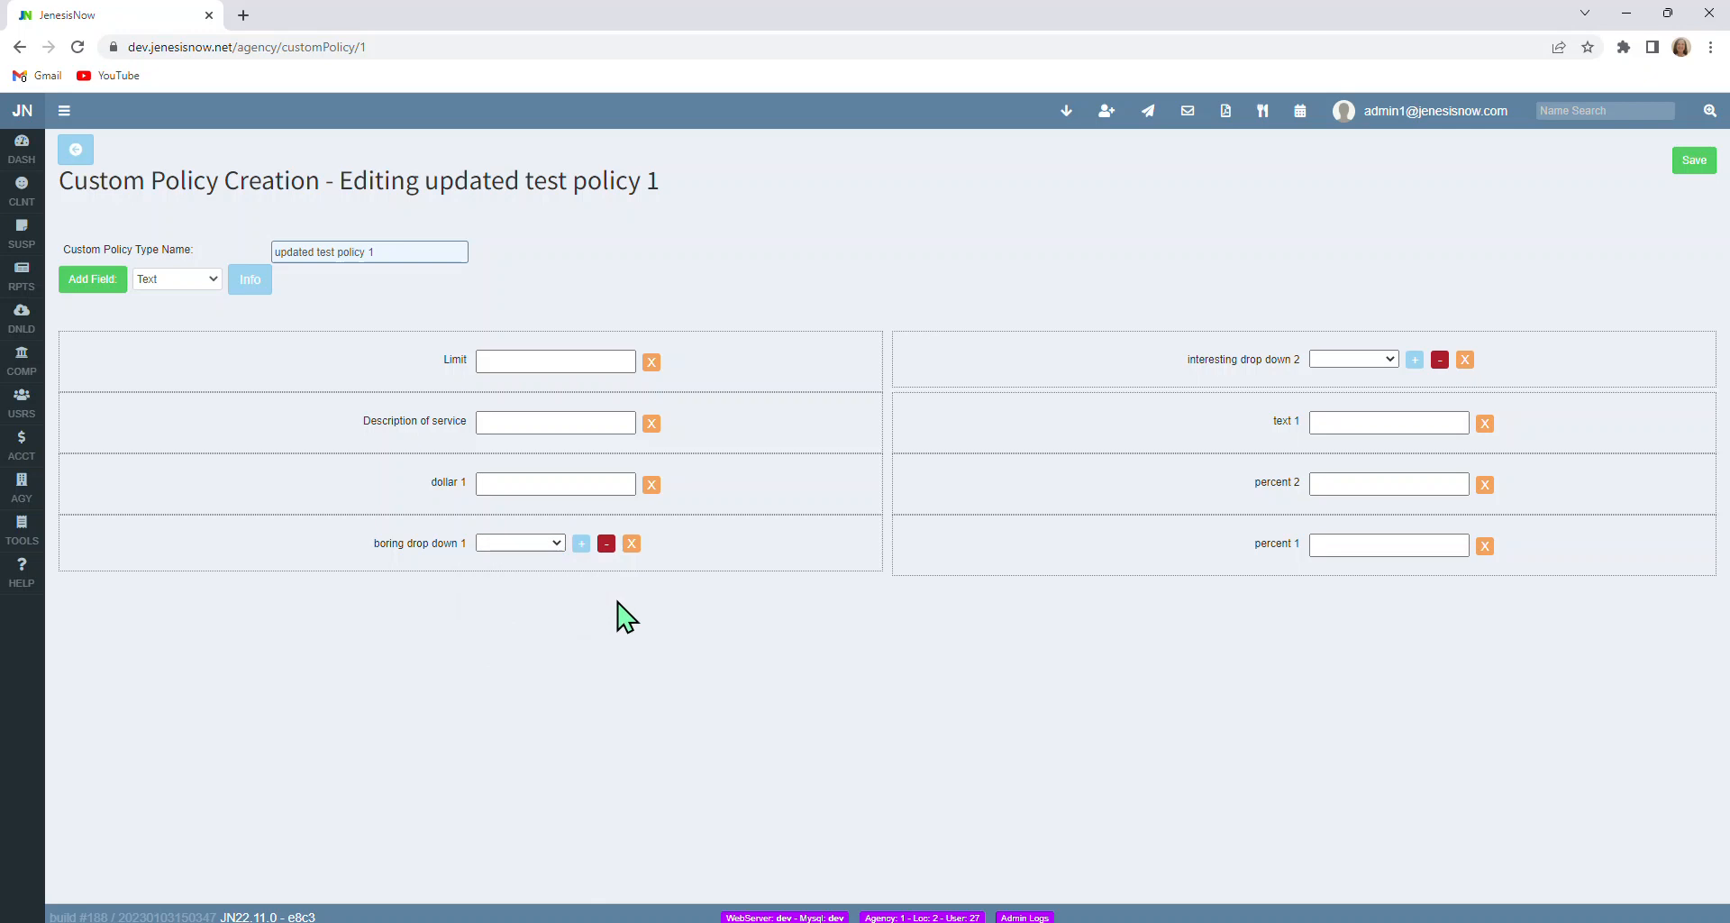
{"action": "mouse_move", "coordinate": [480, 560]}
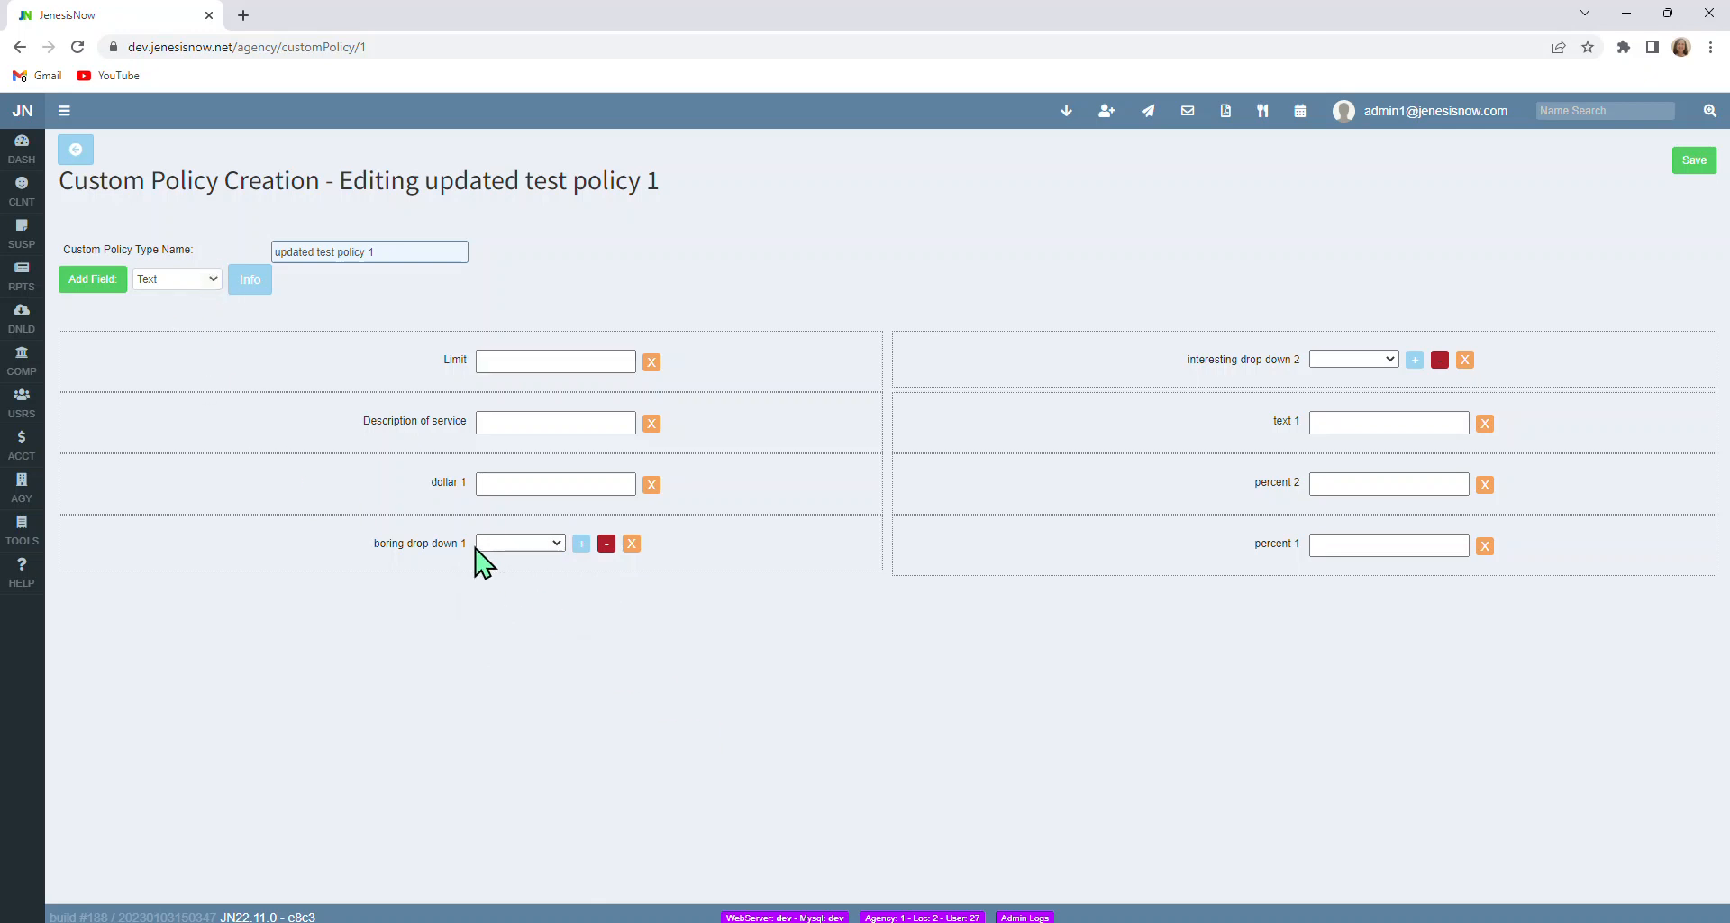
{"action": "mouse_move", "coordinate": [581, 543]}
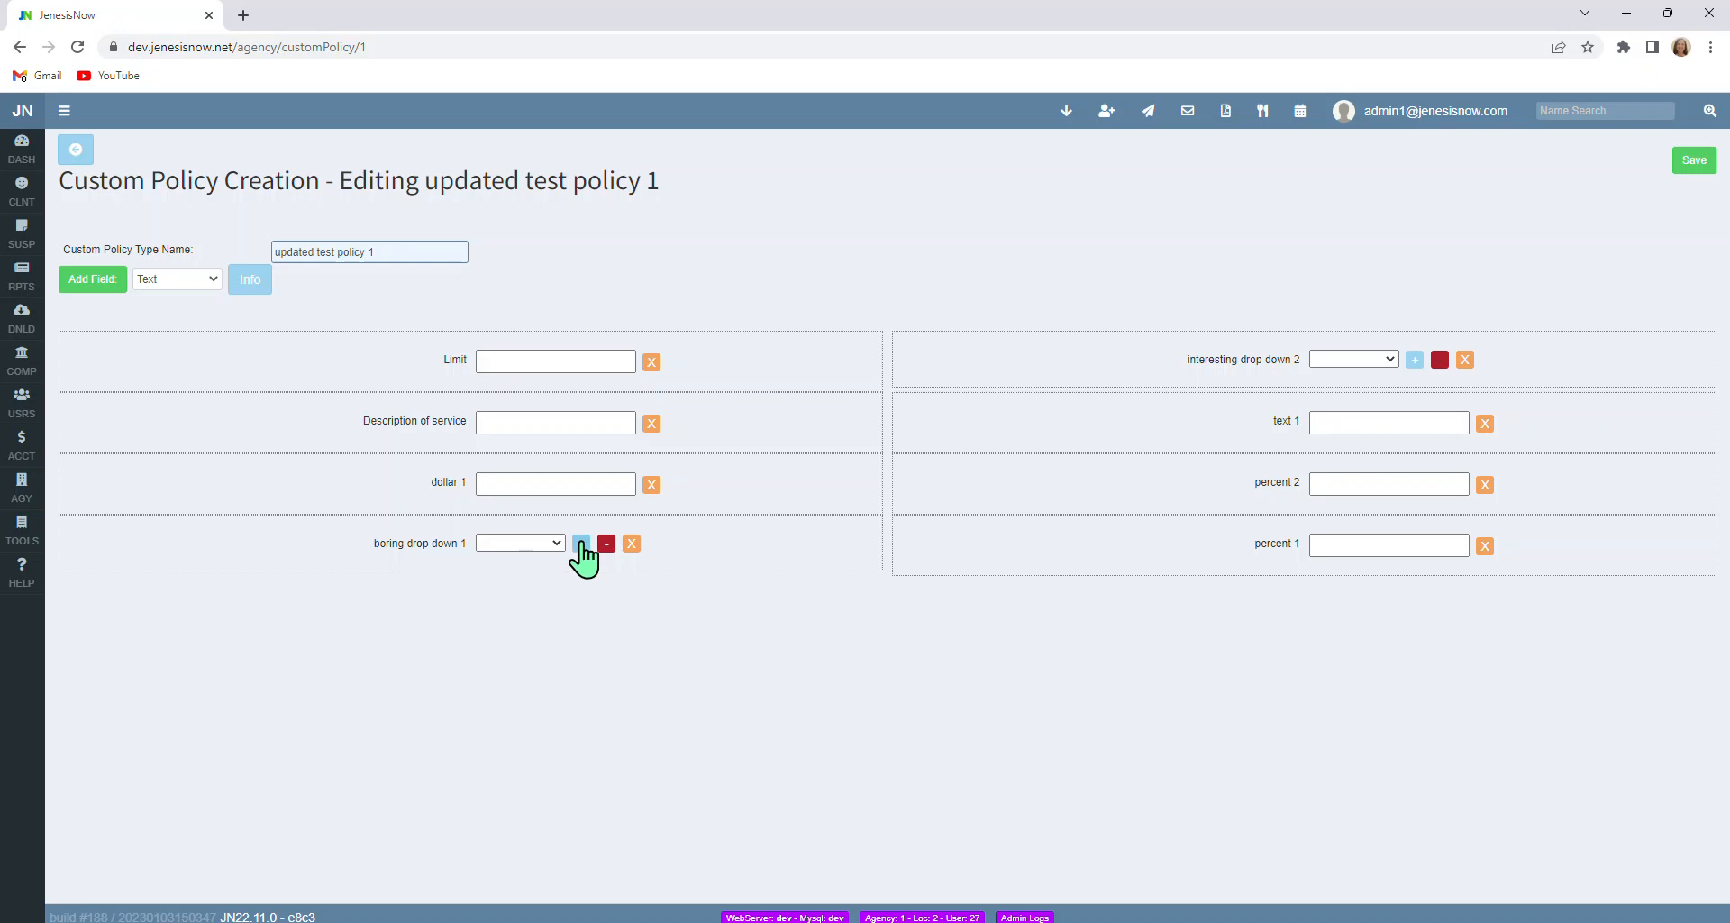
{"action": "mouse_move", "coordinate": [582, 565]}
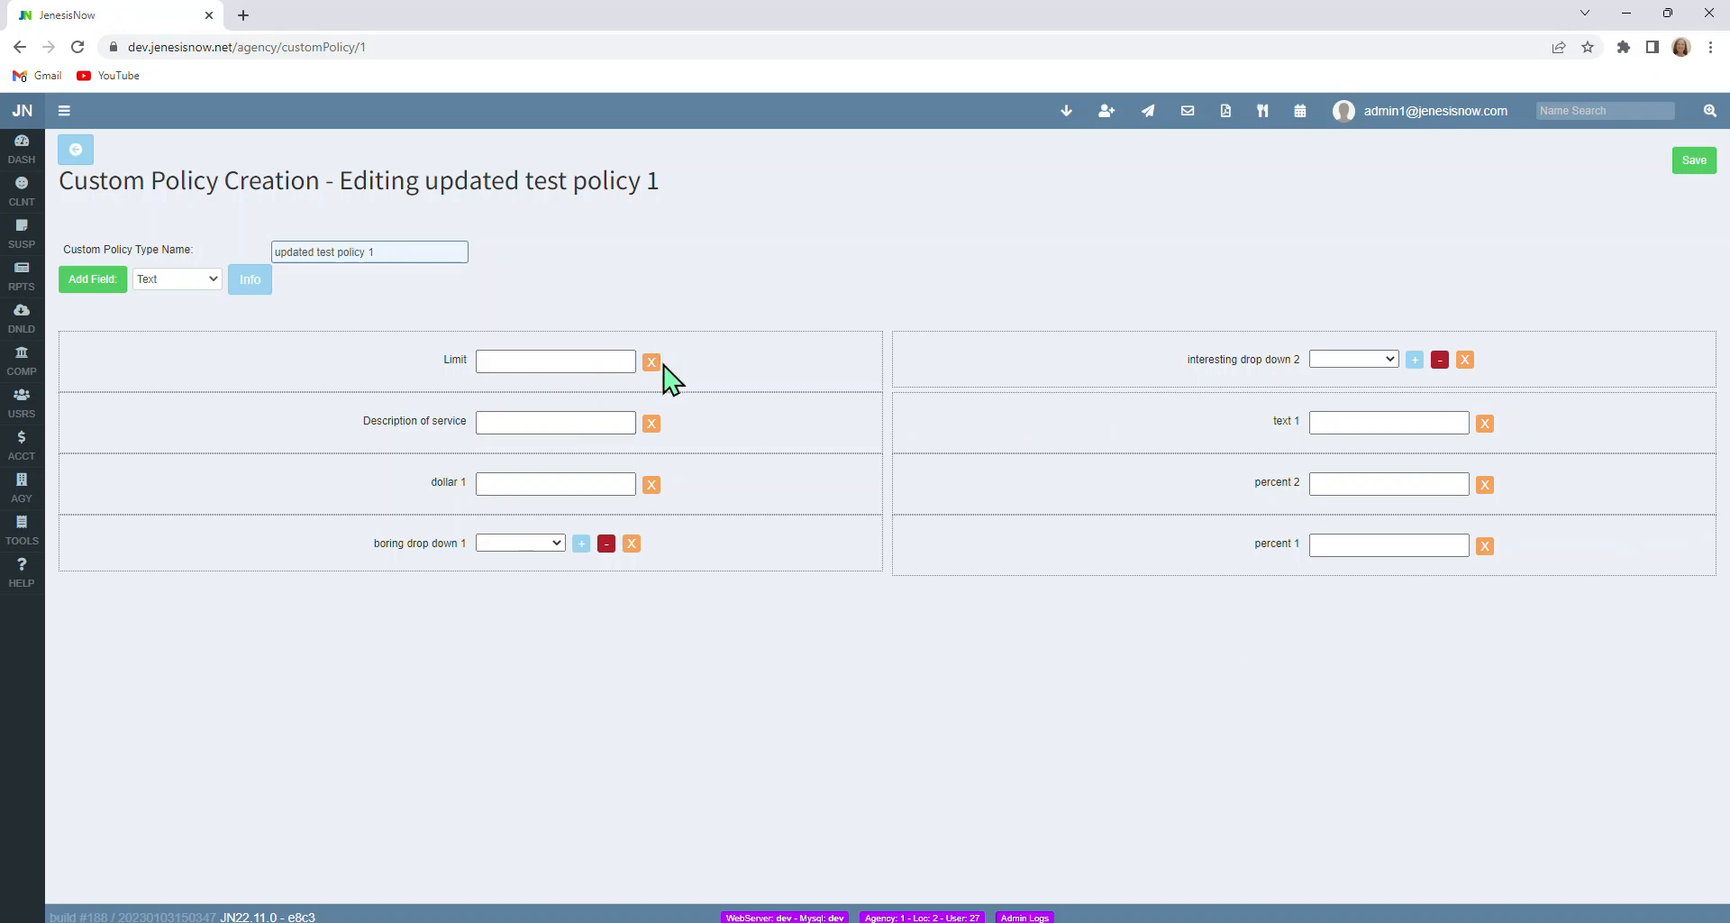
{"action": "mouse_move", "coordinate": [665, 470]}
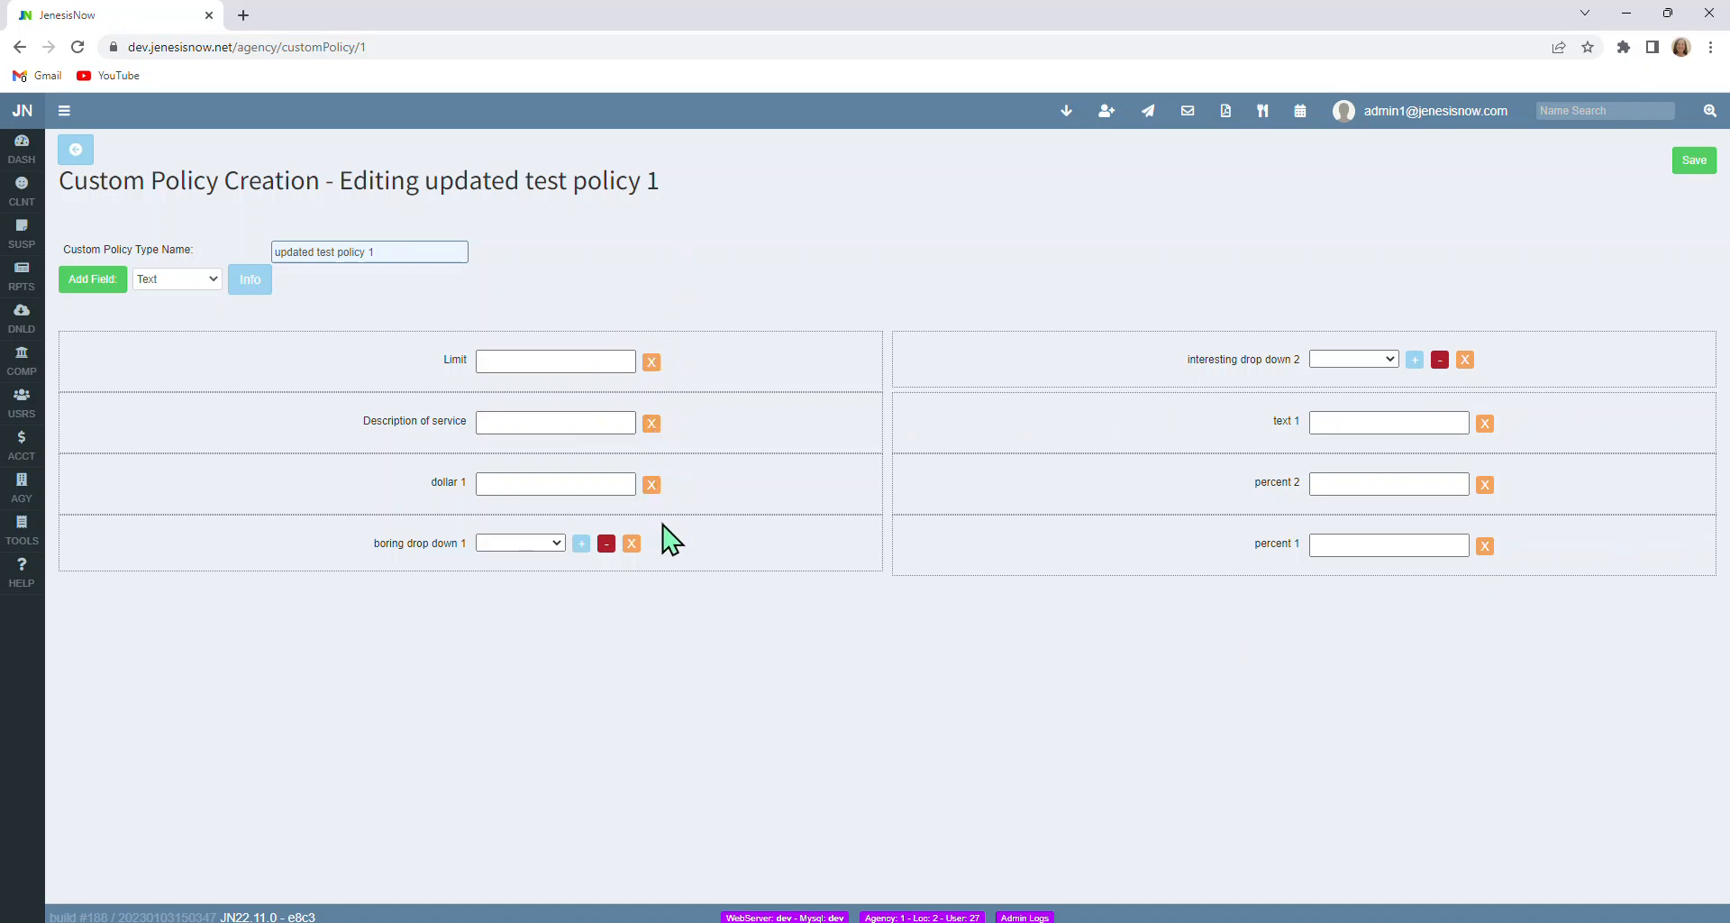
{"action": "mouse_move", "coordinate": [531, 800]}
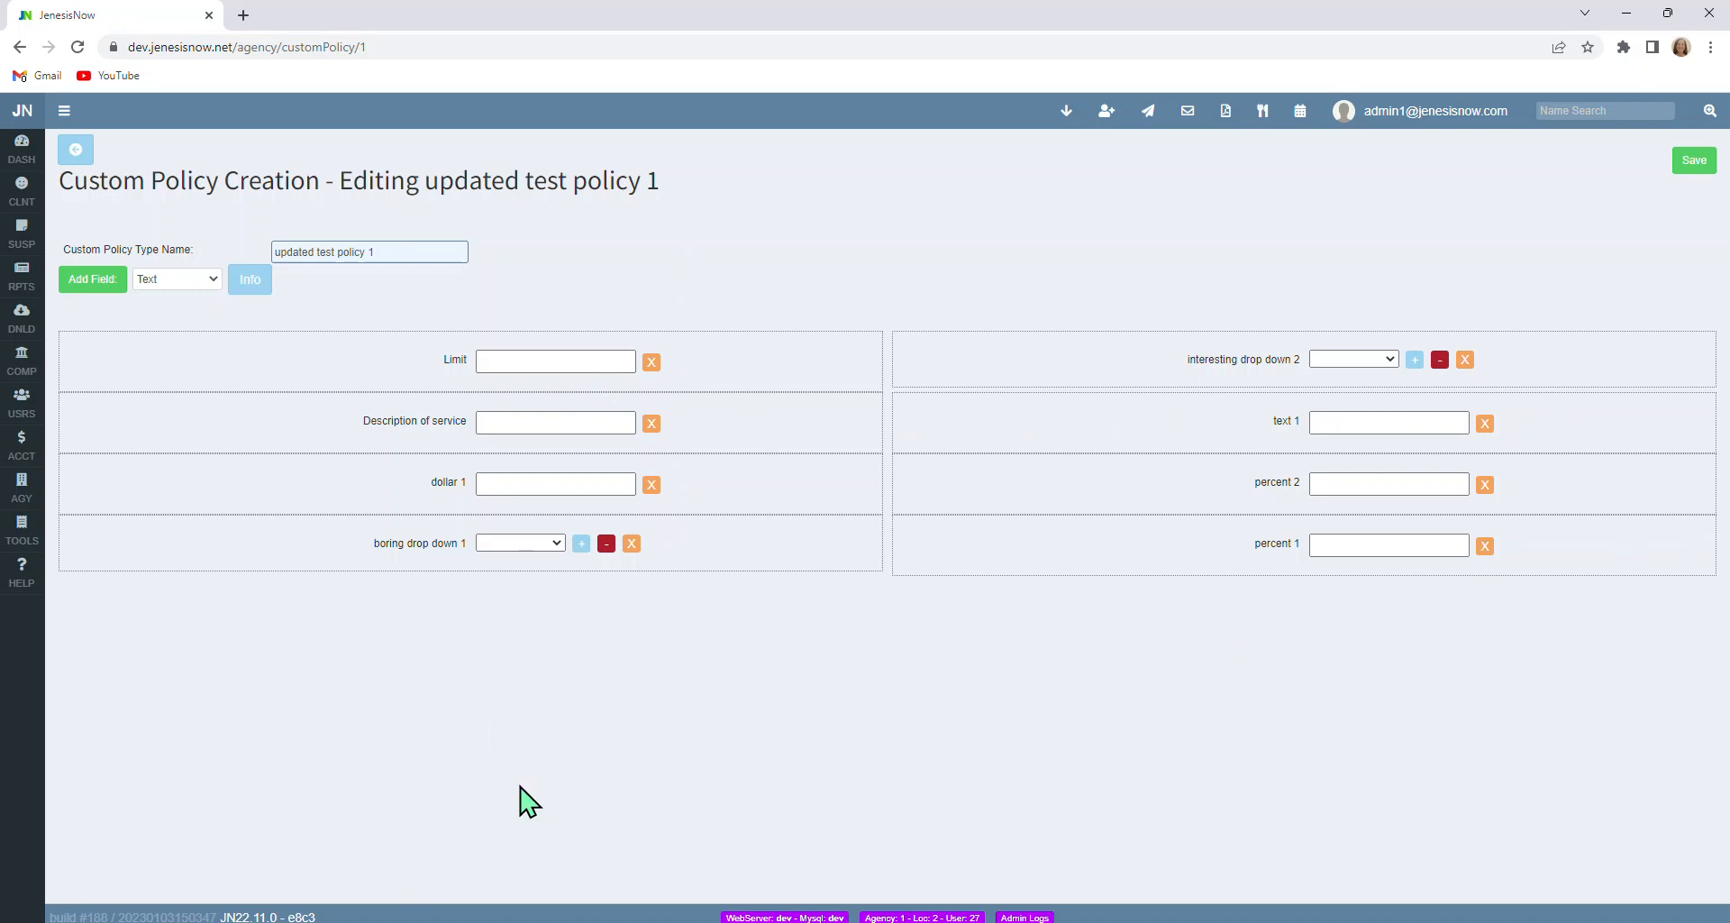
{"action": "mouse_move", "coordinate": [1694, 160]}
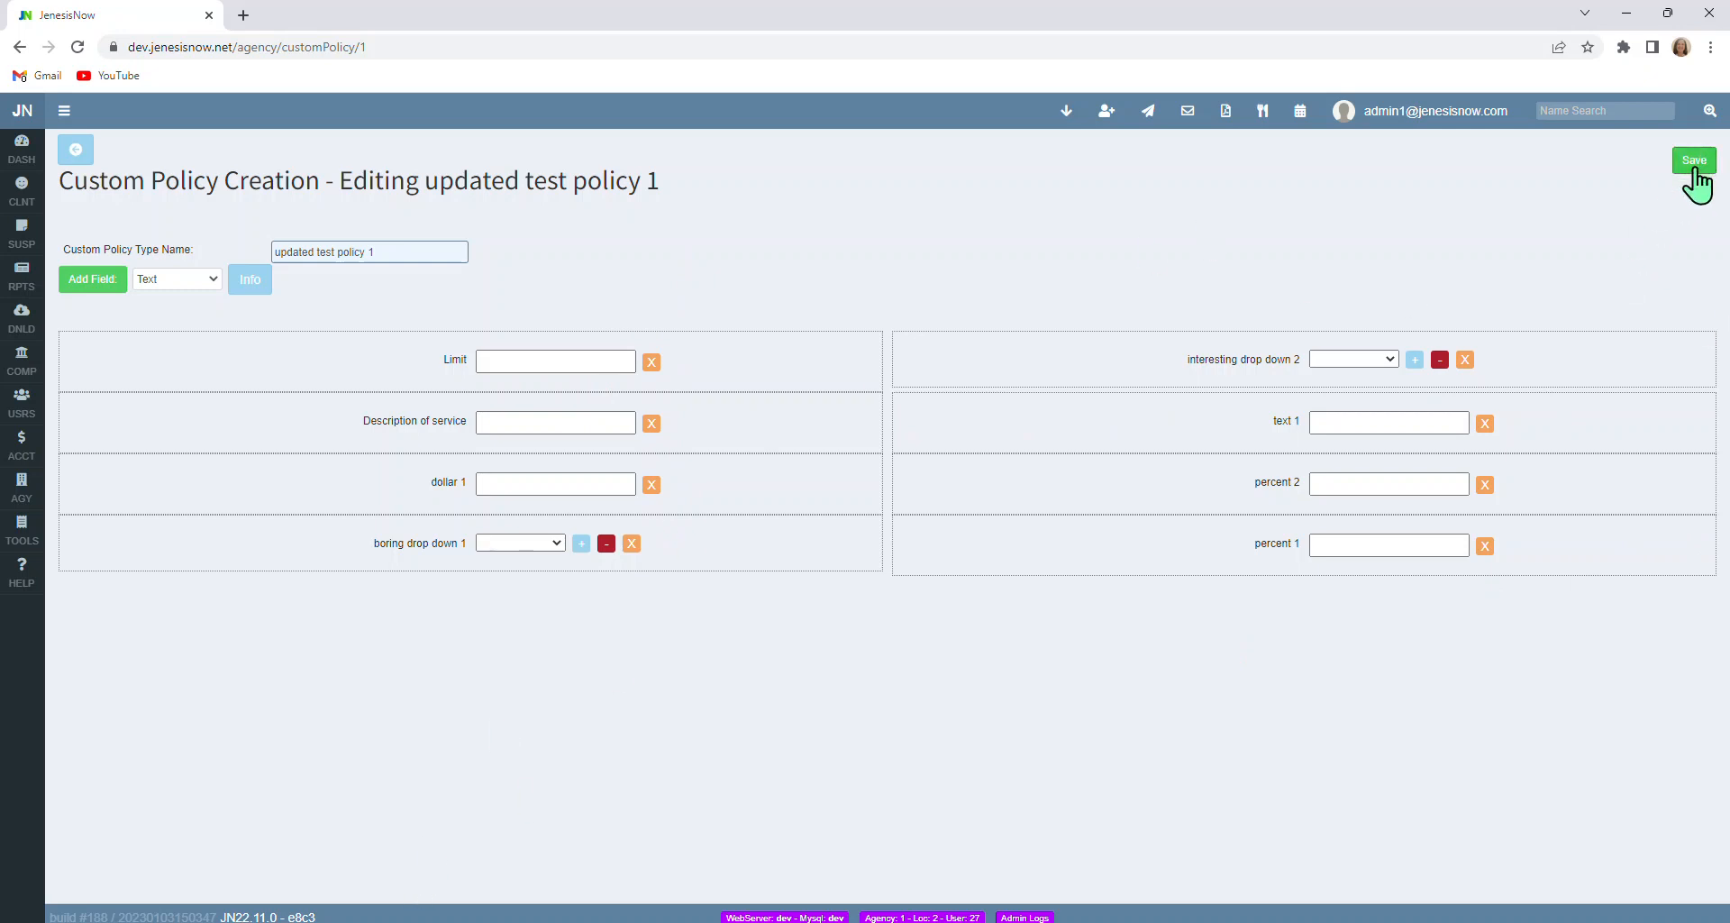
{"action": "mouse_move", "coordinate": [1079, 251]}
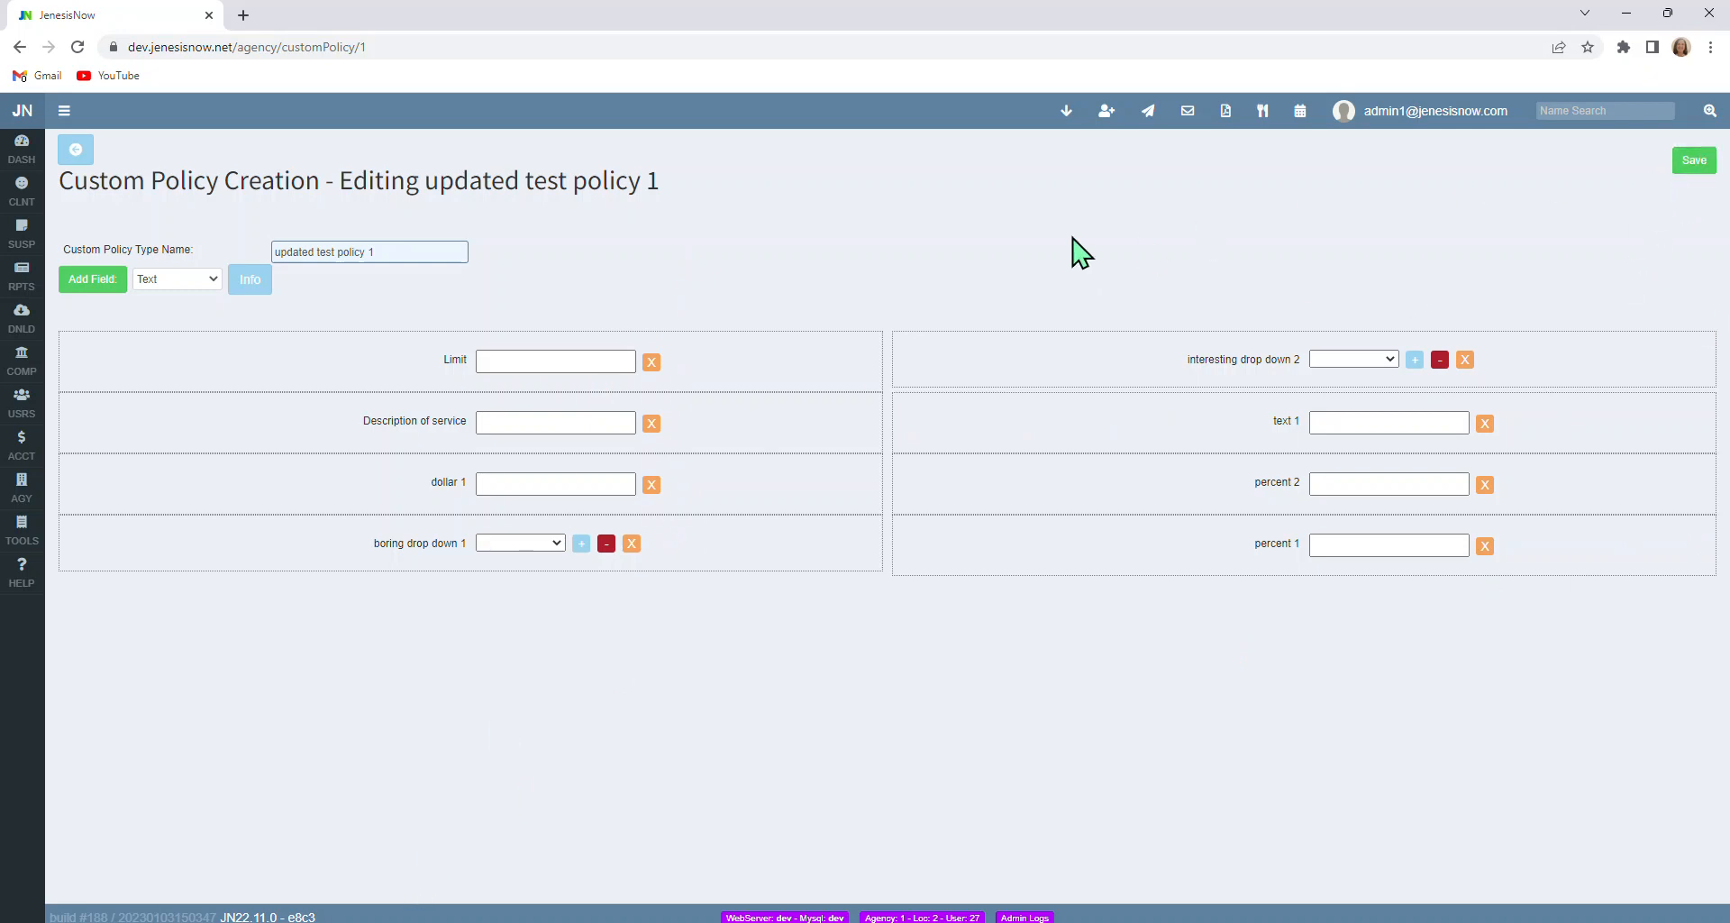